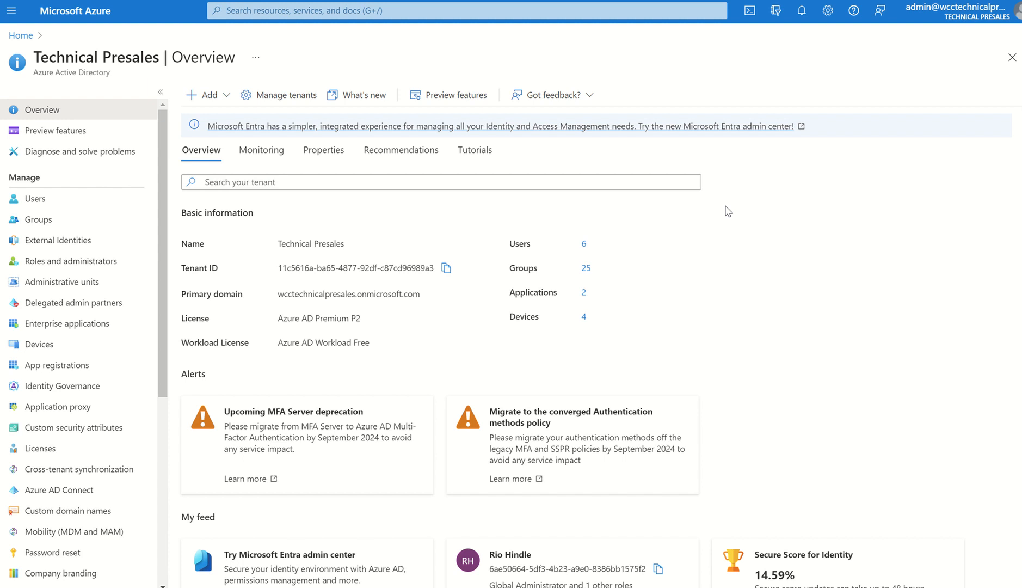
pyautogui.moveTo(498, 344)
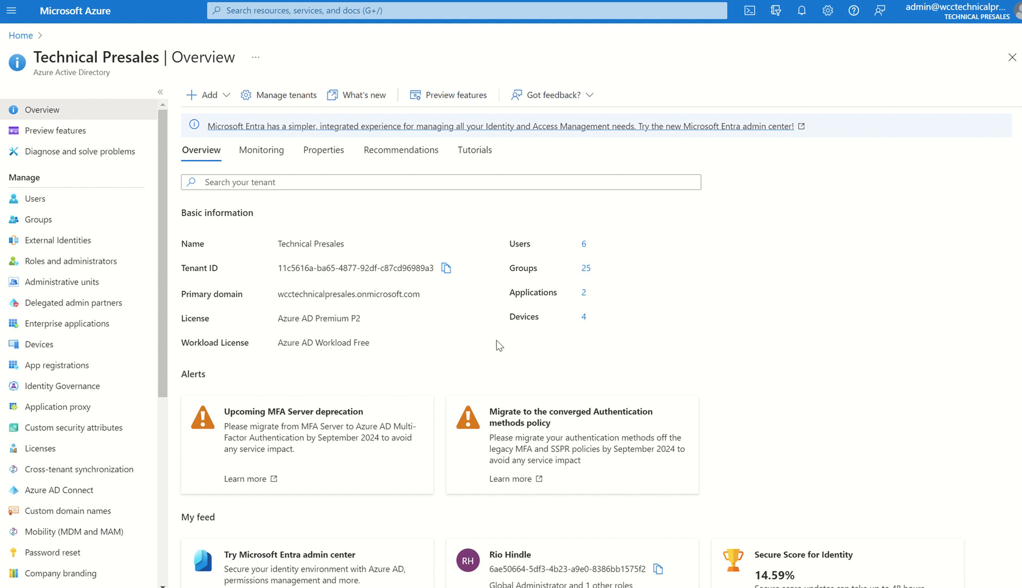
# Show the tenant's password reset properties, with self-service password reset set to None.
pyautogui.scroll(-3)
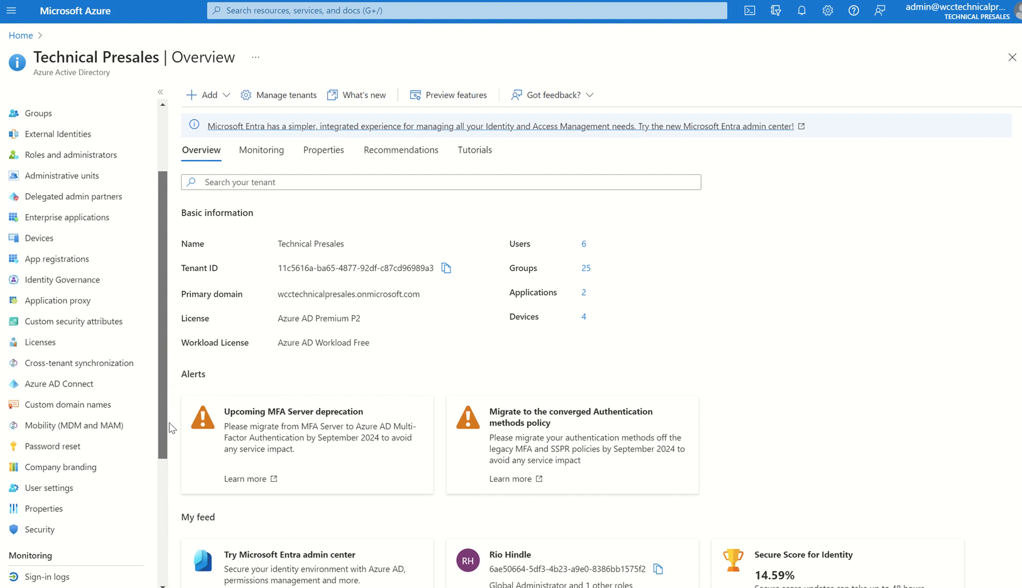
pyautogui.click(53, 445)
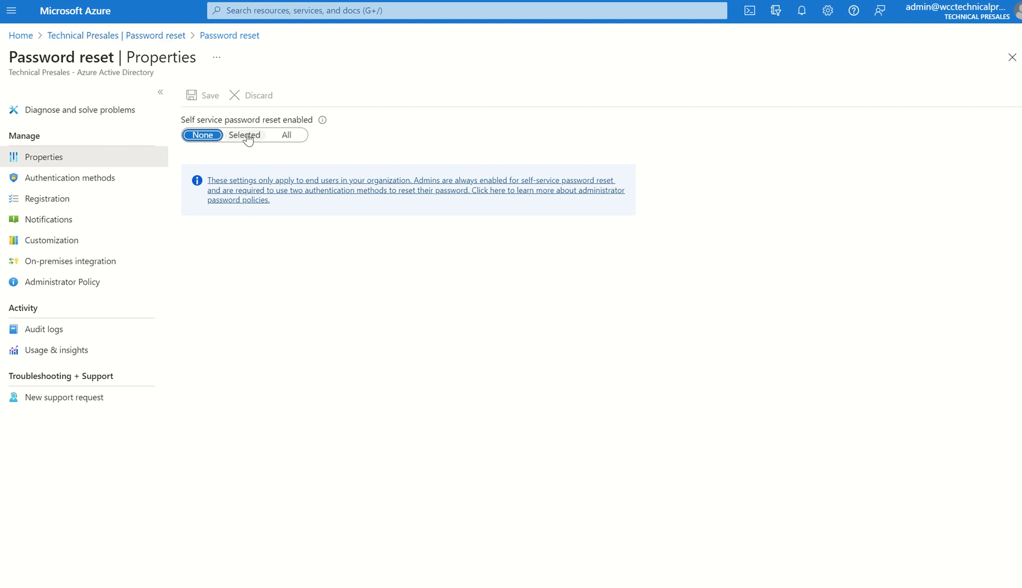
pyautogui.moveTo(146, 56)
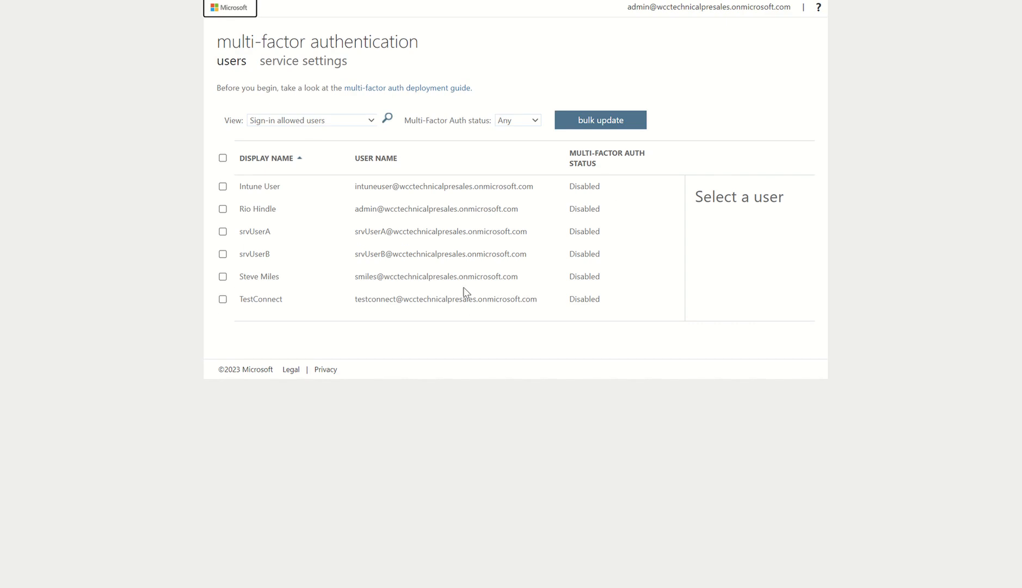
pyautogui.moveTo(346, 79)
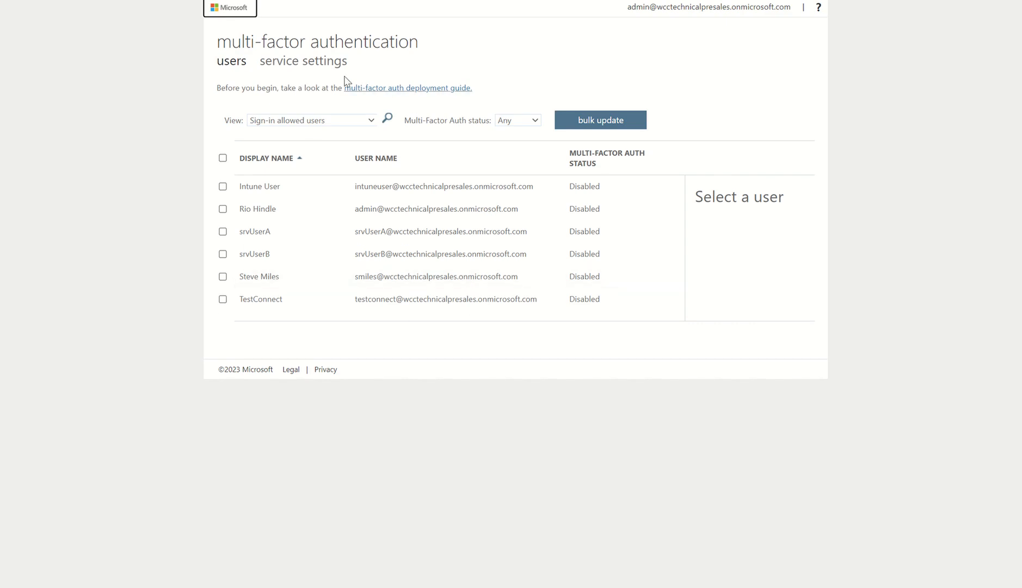
pyautogui.moveTo(326, 68)
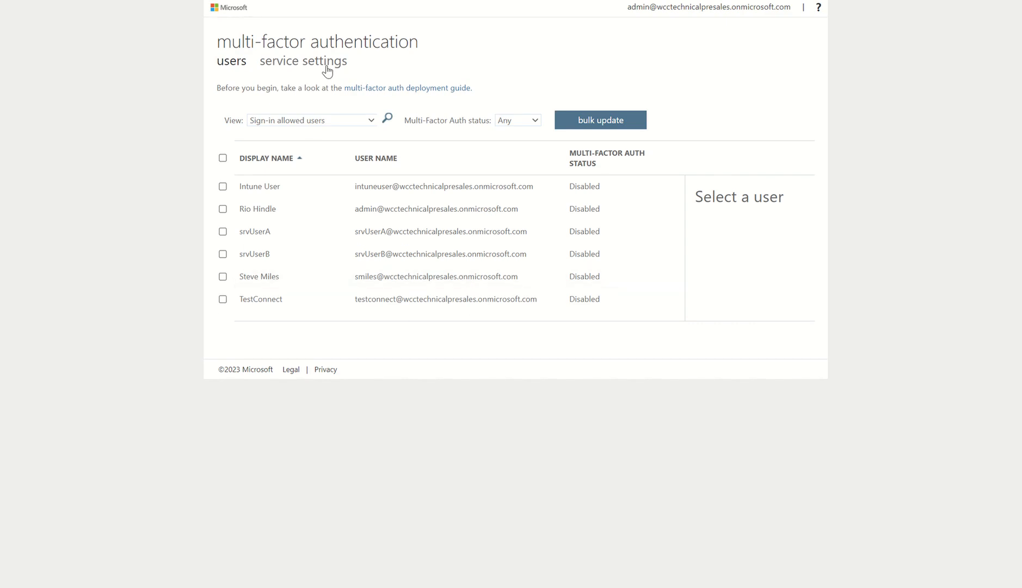
# View the legacy per-user MFA service settings, then go back to the Technical Presales overview.
pyautogui.click(305, 61)
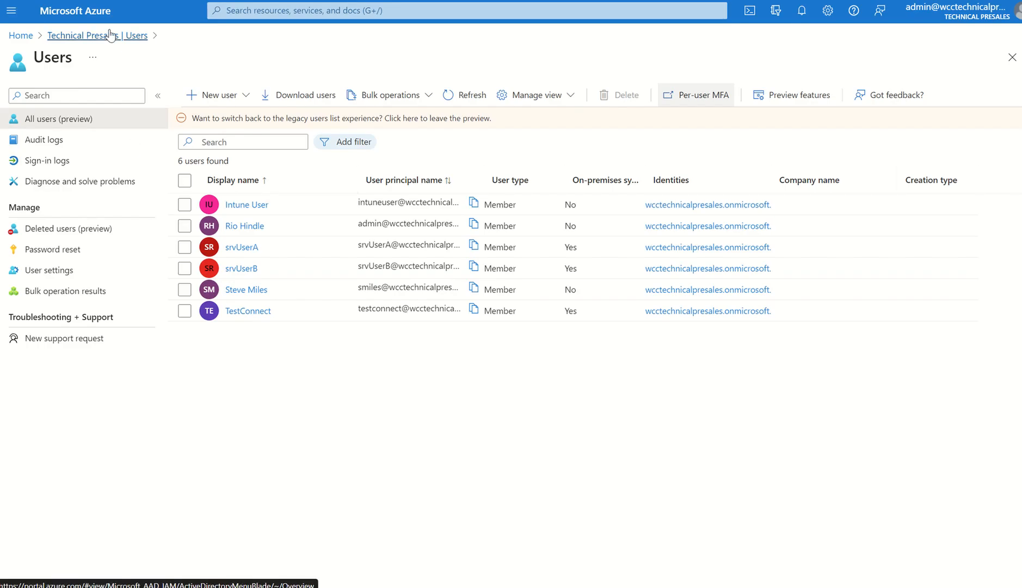
pyautogui.click(86, 35)
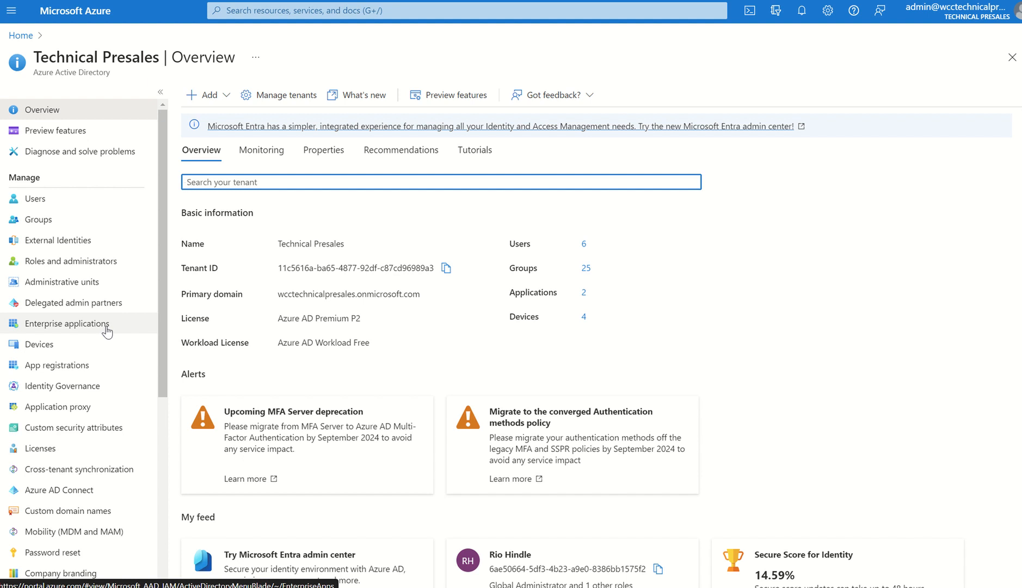
pyautogui.moveTo(233, 405)
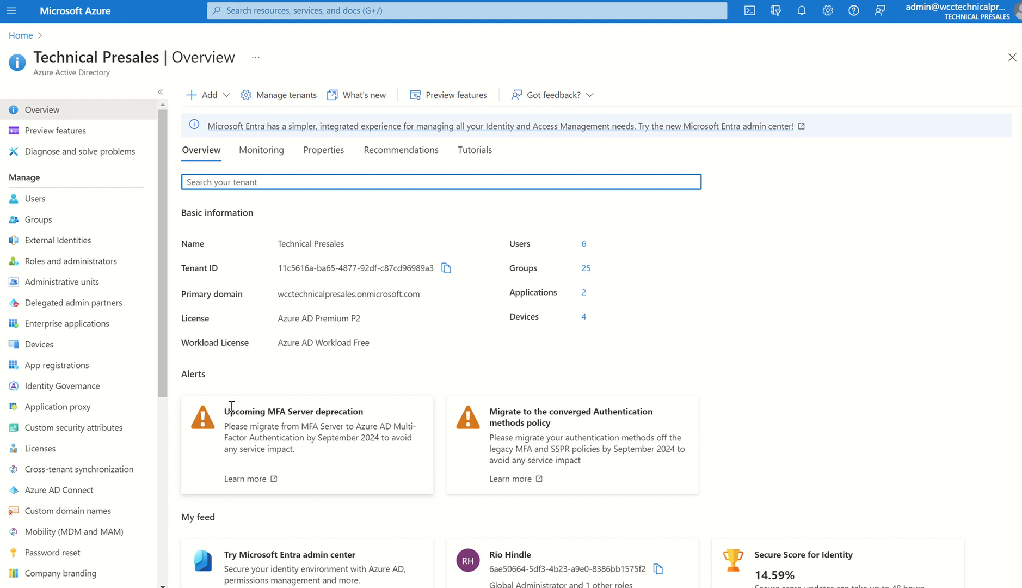
pyautogui.moveTo(189, 398)
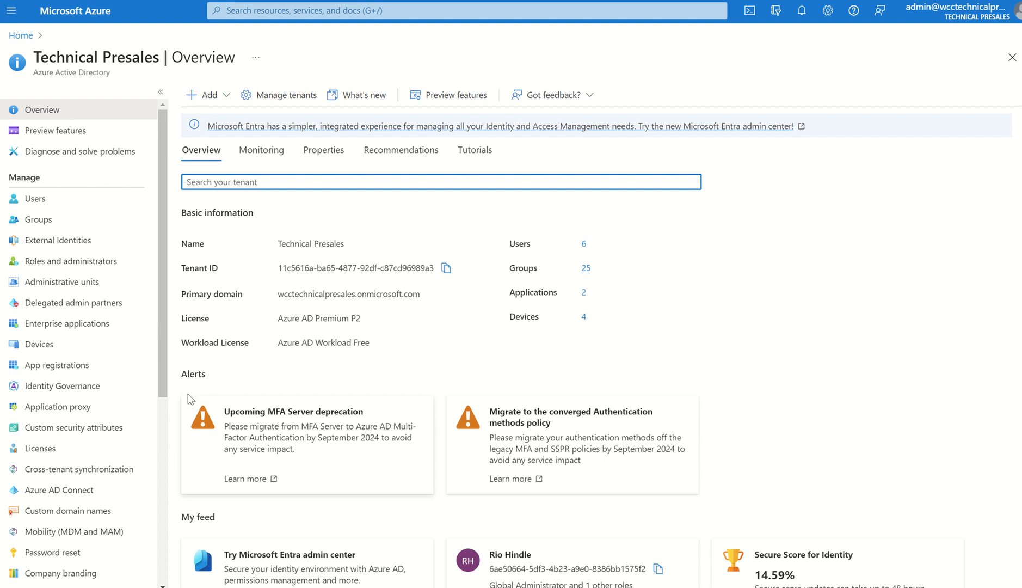
# Reach the authentication methods policies from the tenant's Security area.
pyautogui.scroll(-3)
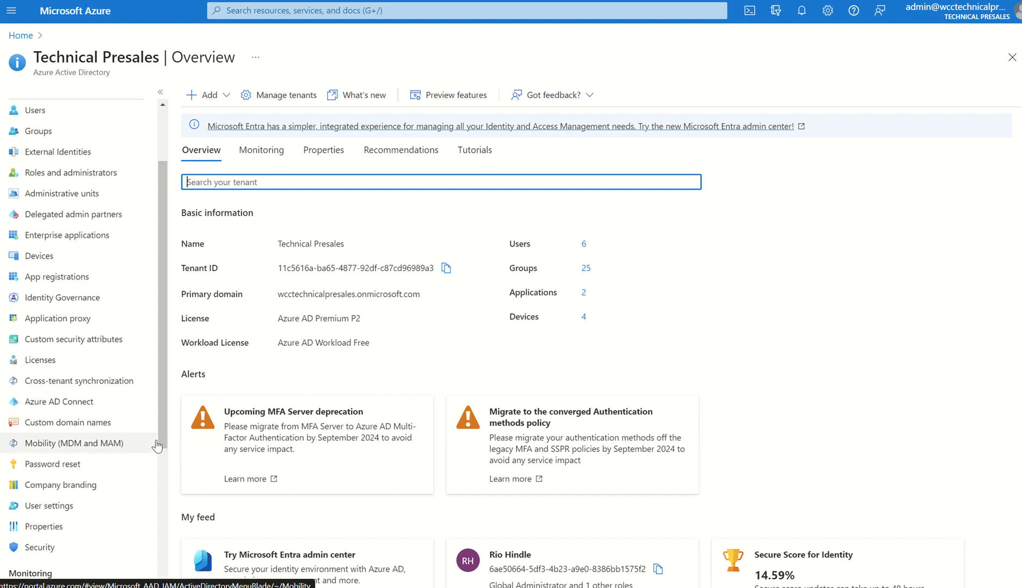
pyautogui.click(39, 546)
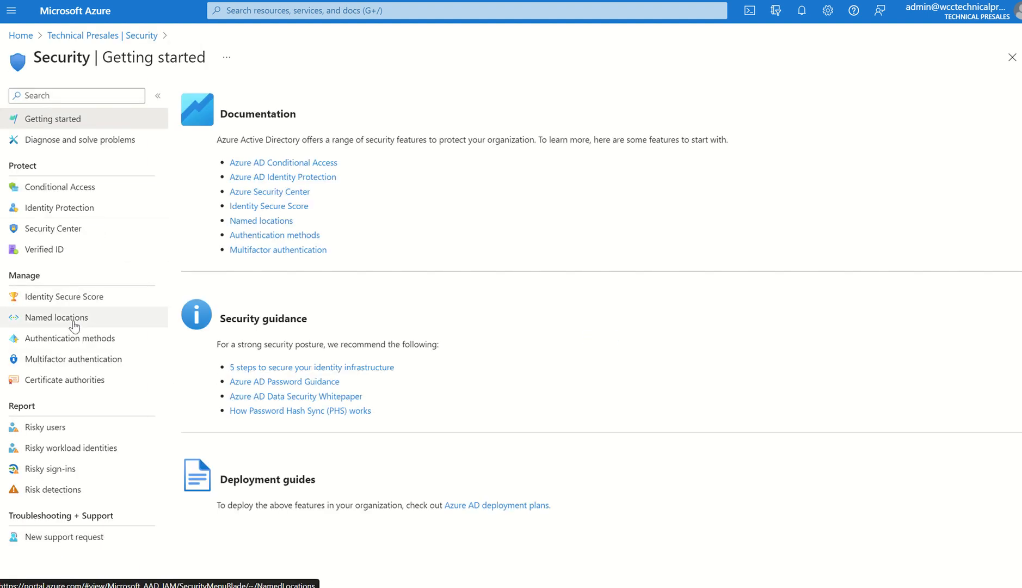
pyautogui.click(70, 338)
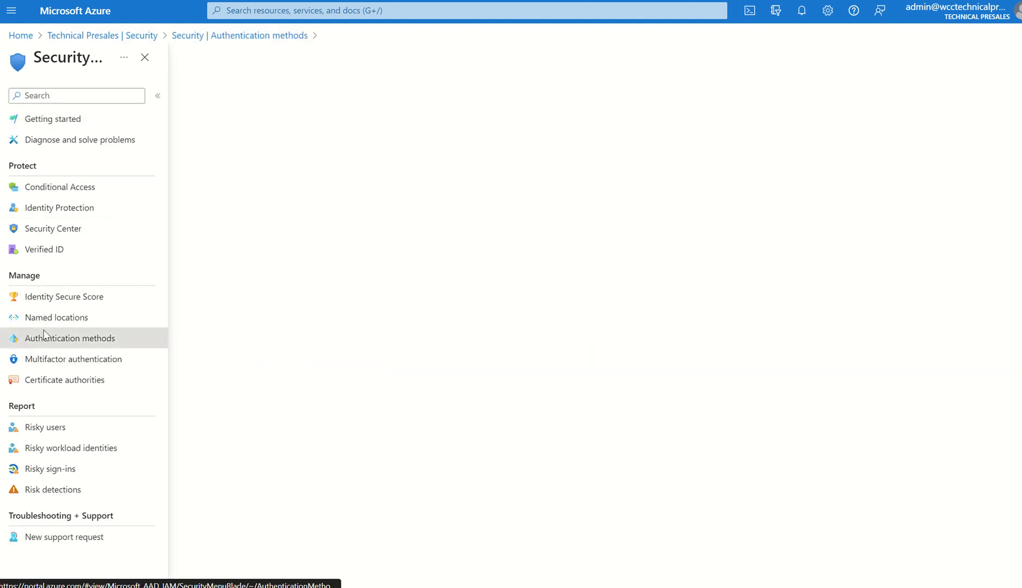
pyautogui.click(69, 338)
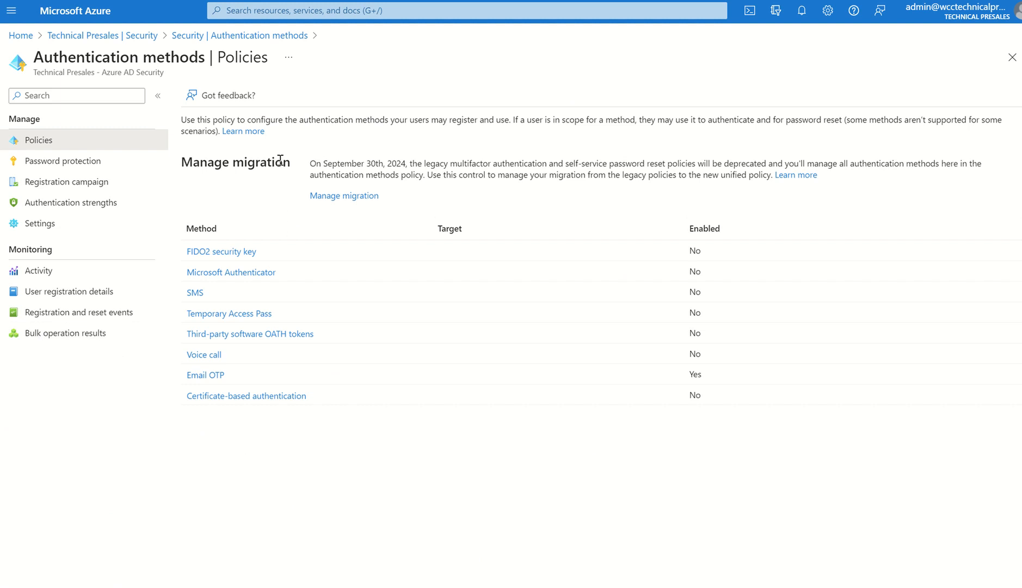
# Highlight the September 30th, 2024 legacy policy deprecation notice, then start Manage migration.
pyautogui.moveTo(309, 163); pyautogui.dragTo(408, 164)
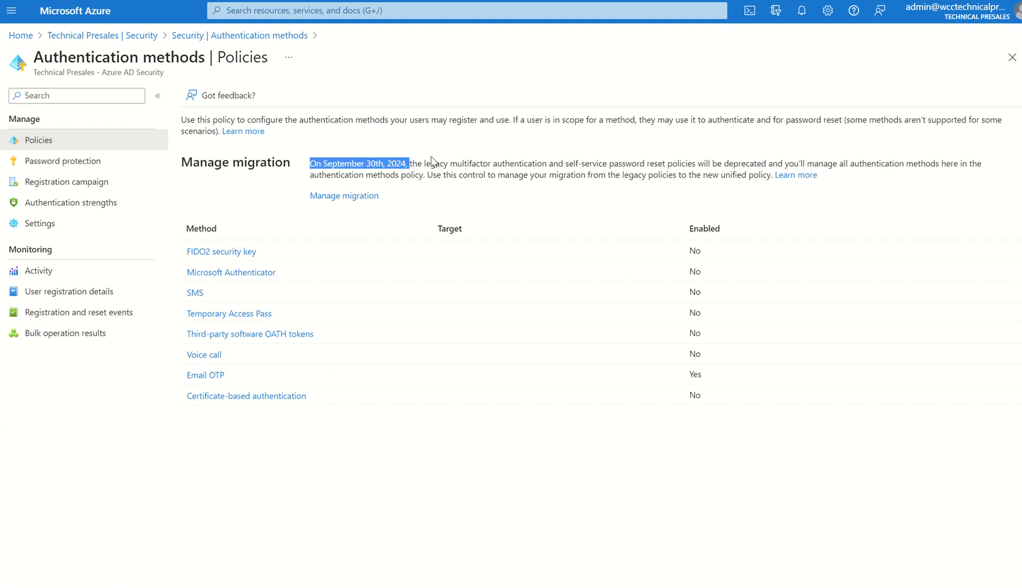
pyautogui.moveTo(407, 164); pyautogui.dragTo(753, 164)
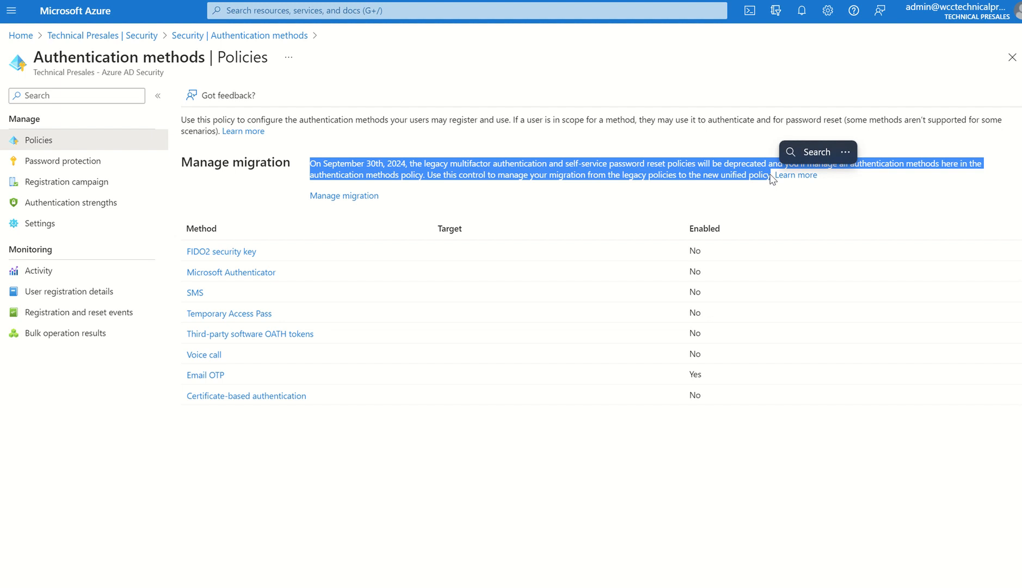
pyautogui.click(581, 152)
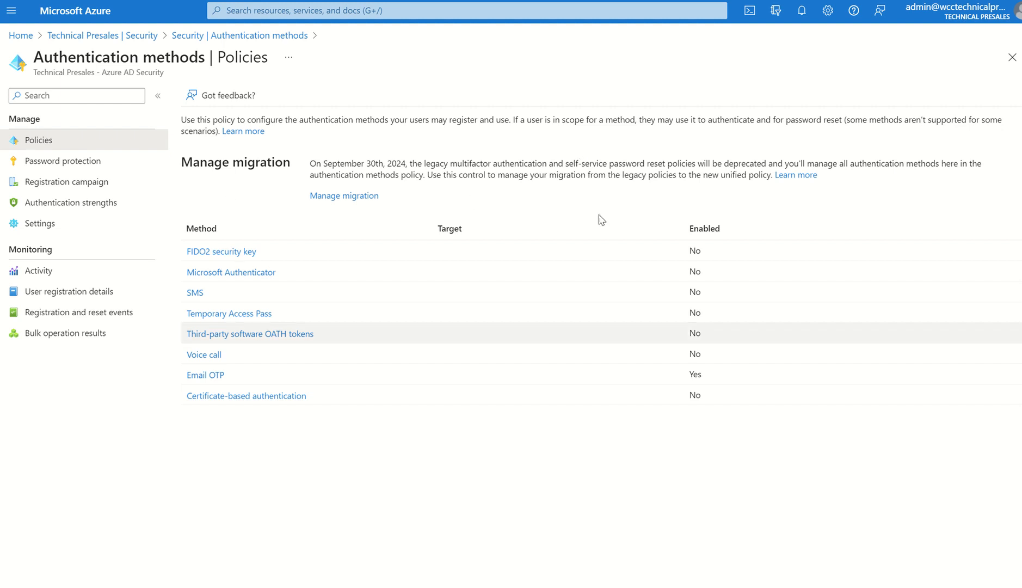
pyautogui.click(344, 196)
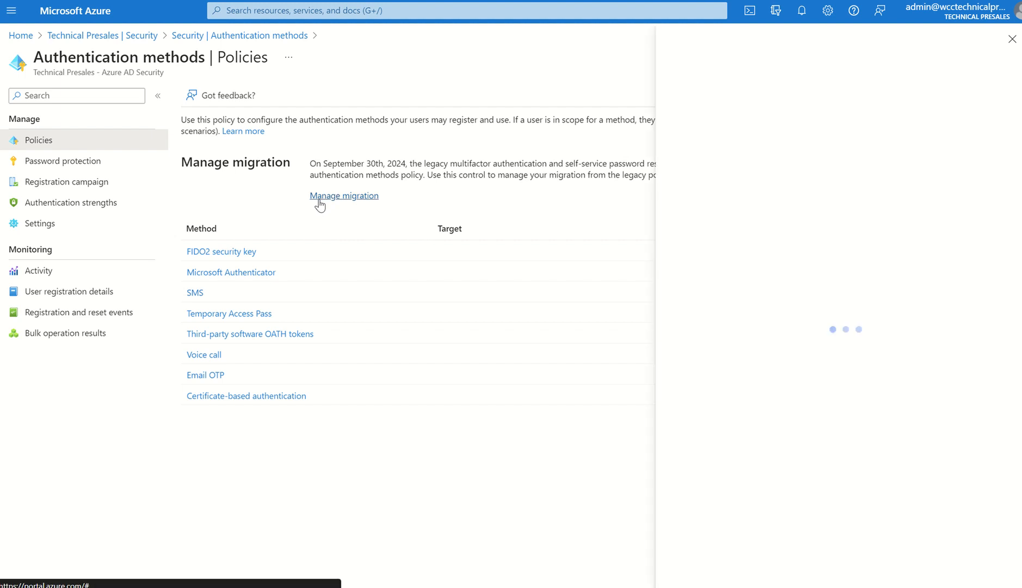
pyautogui.click(344, 194)
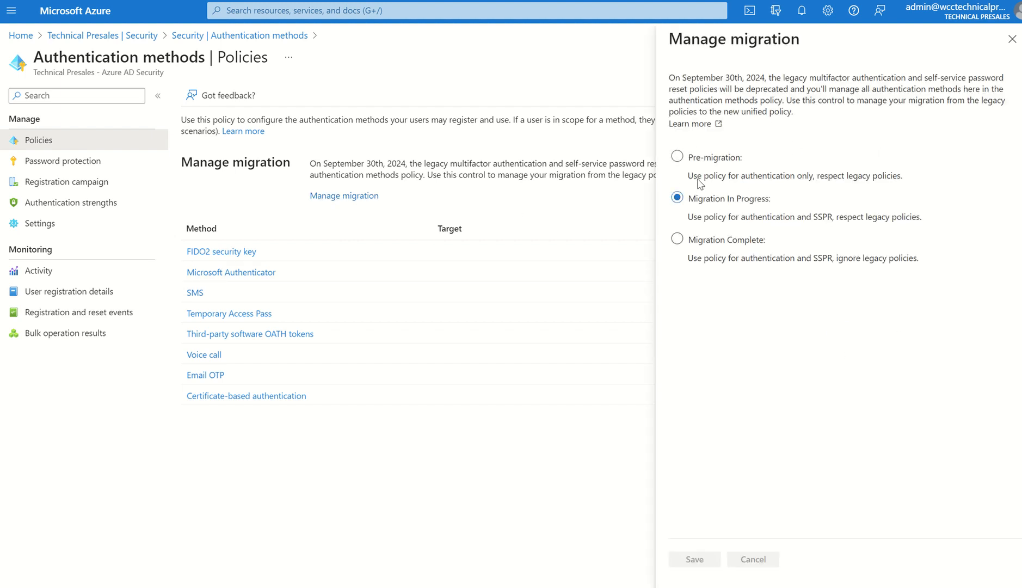
pyautogui.moveTo(772, 284)
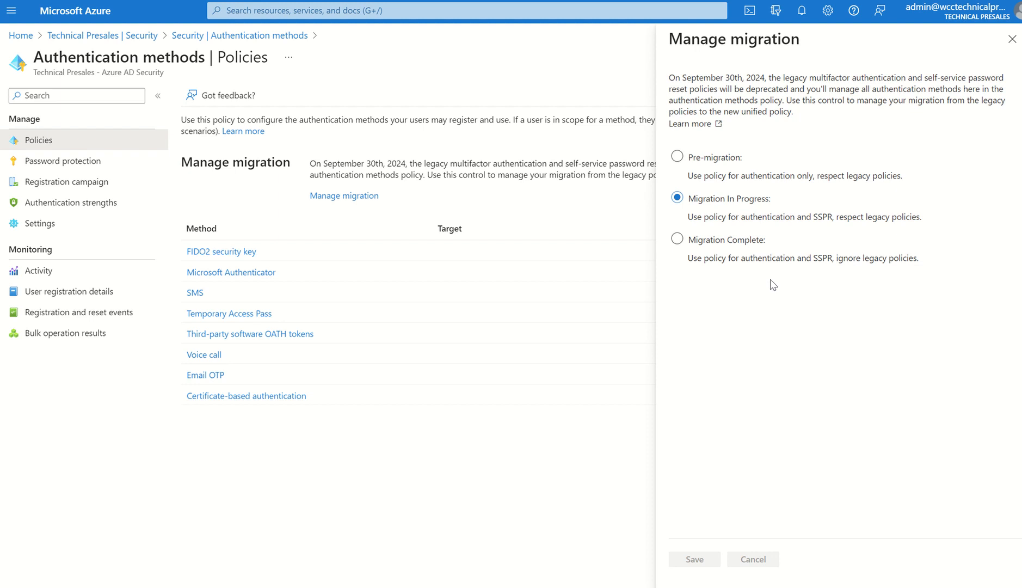
pyautogui.moveTo(623, 166)
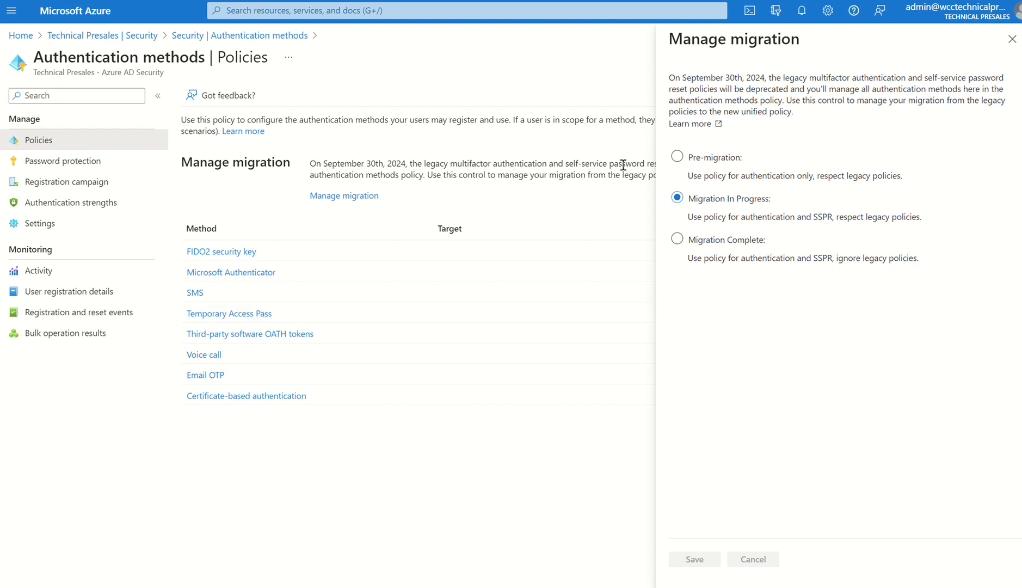
pyautogui.moveTo(501, 198)
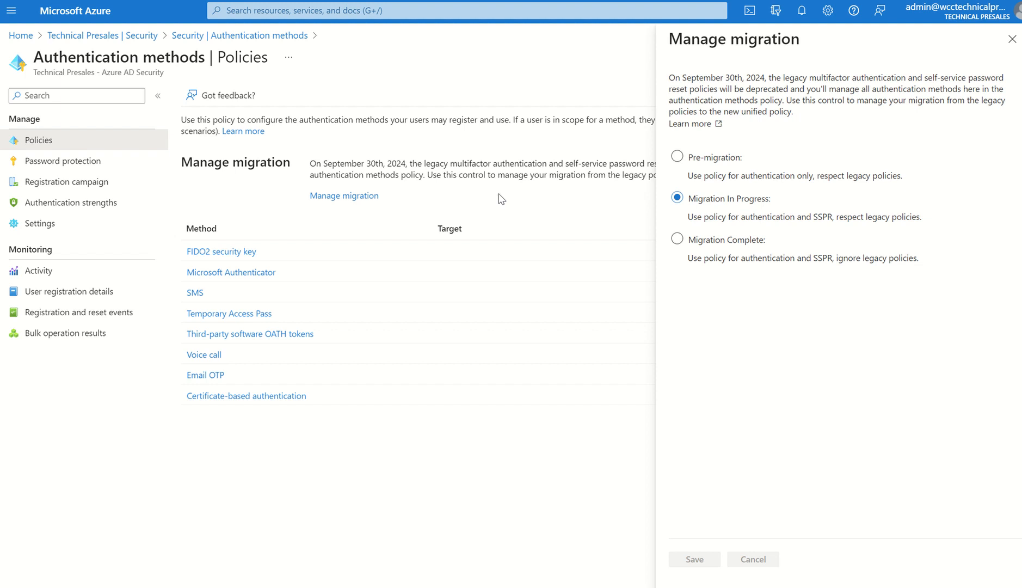
pyautogui.moveTo(883, 238)
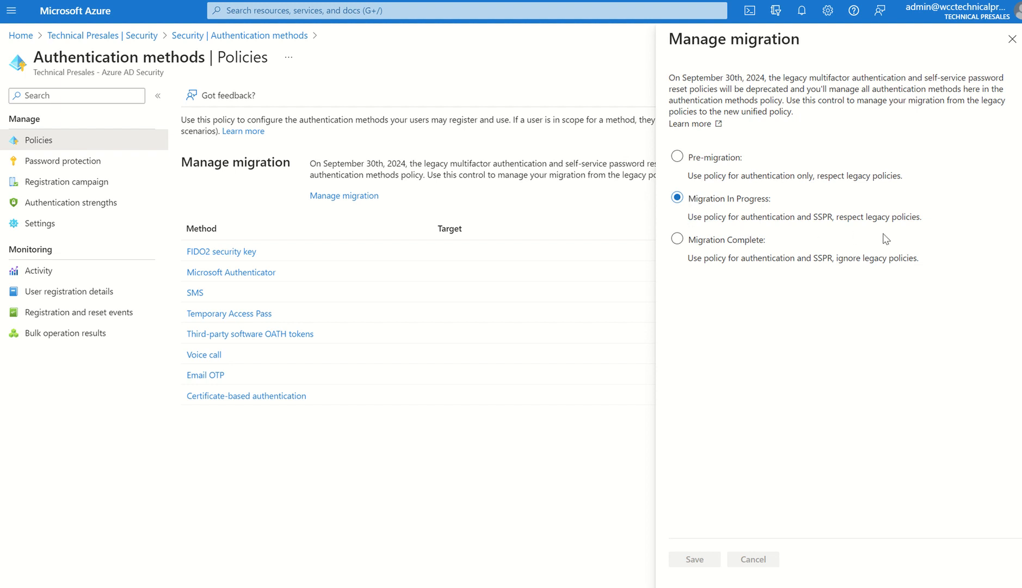
pyautogui.moveTo(777, 248)
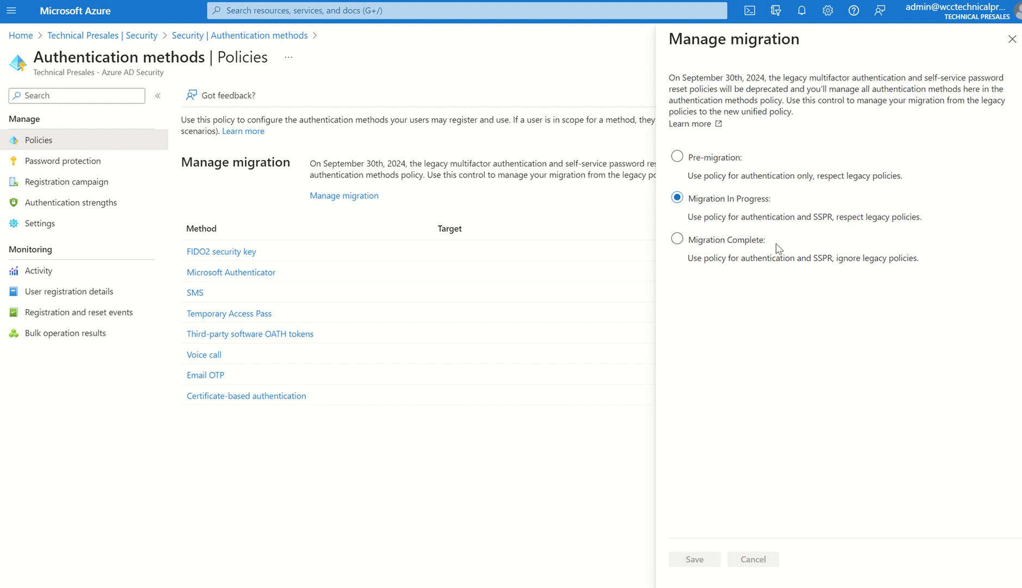
pyautogui.moveTo(733, 225)
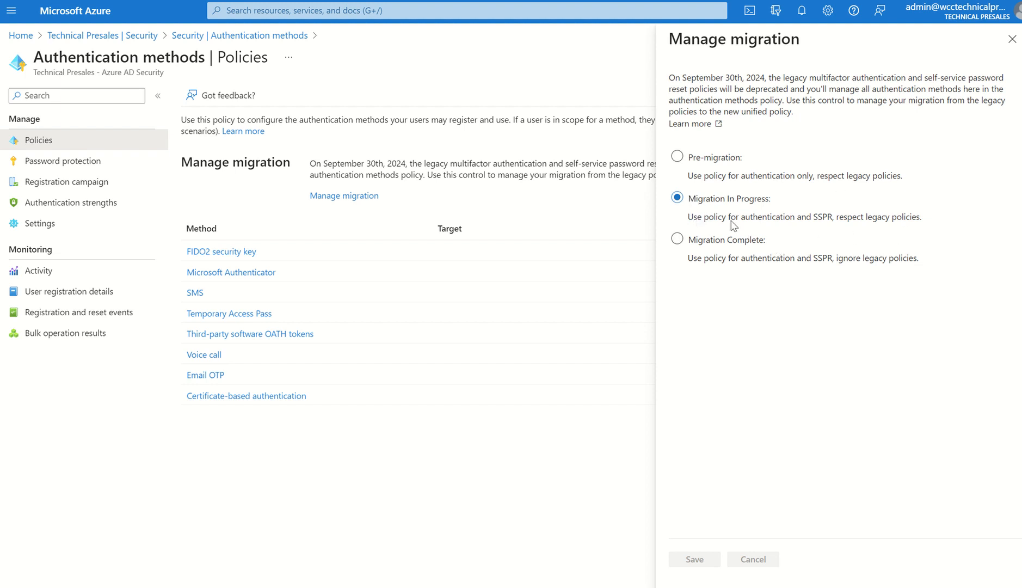
pyautogui.moveTo(844, 230)
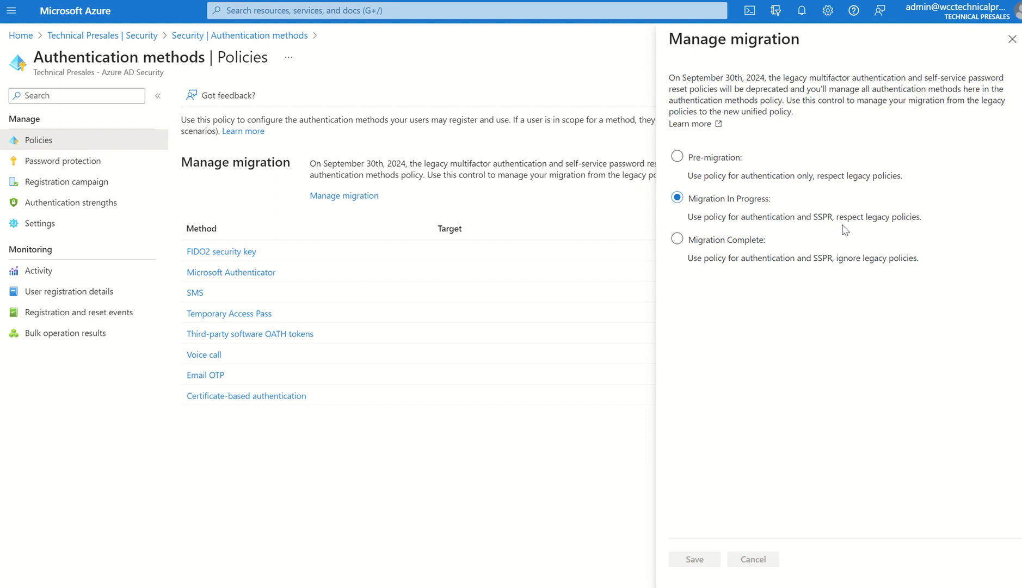
pyautogui.moveTo(922, 231)
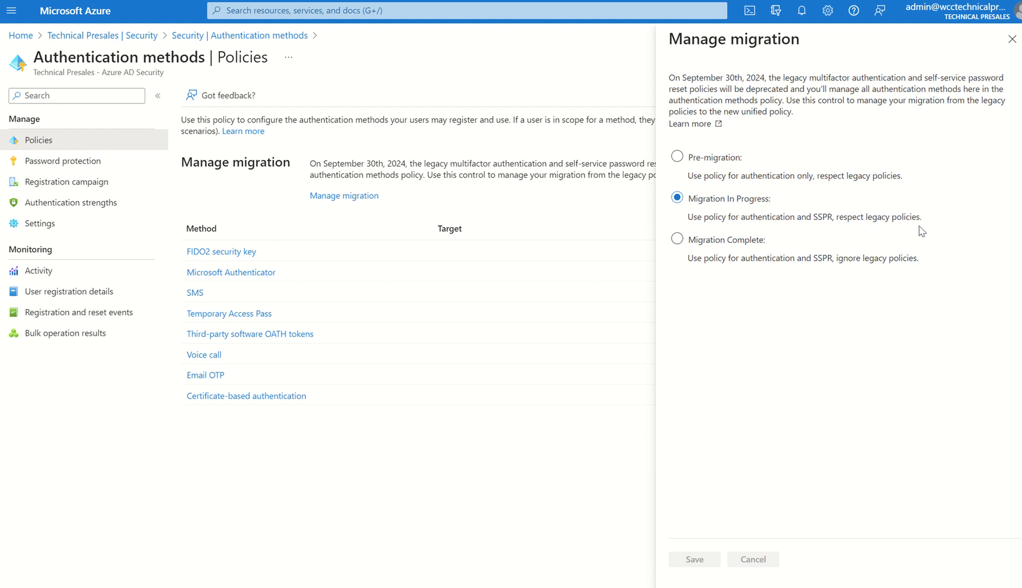
pyautogui.moveTo(692, 230)
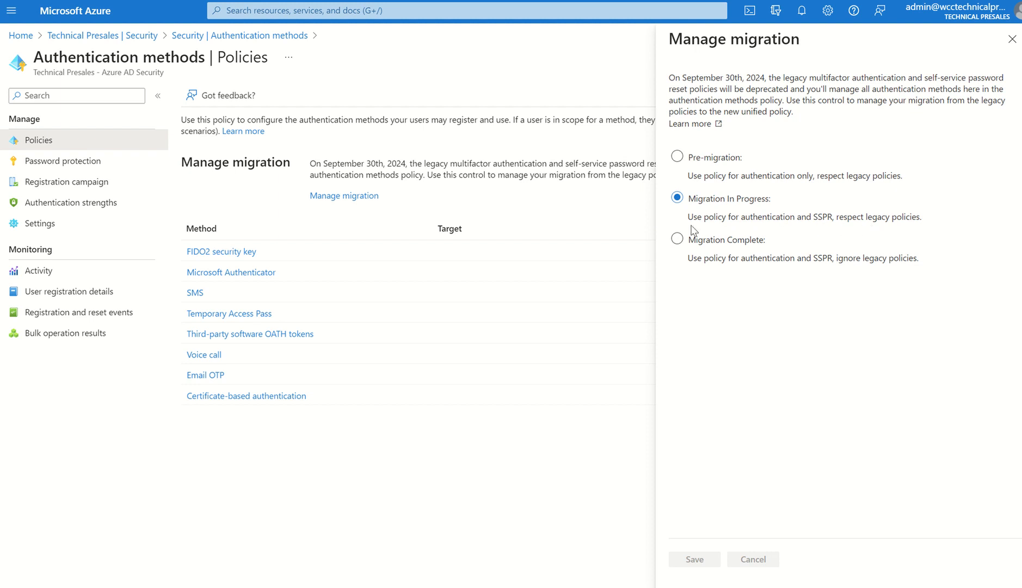
pyautogui.moveTo(730, 191)
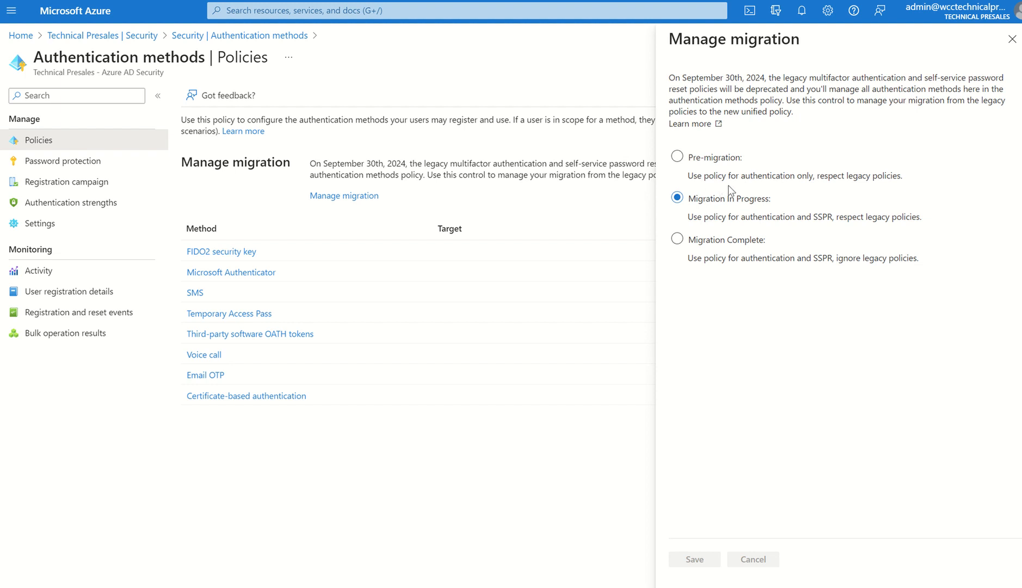
pyautogui.moveTo(886, 186)
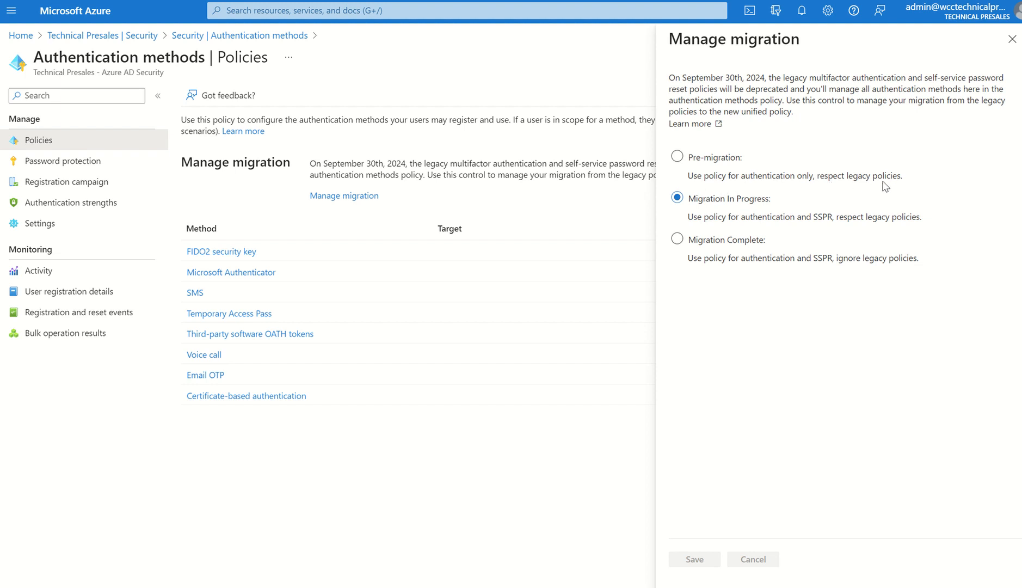
pyautogui.moveTo(797, 227)
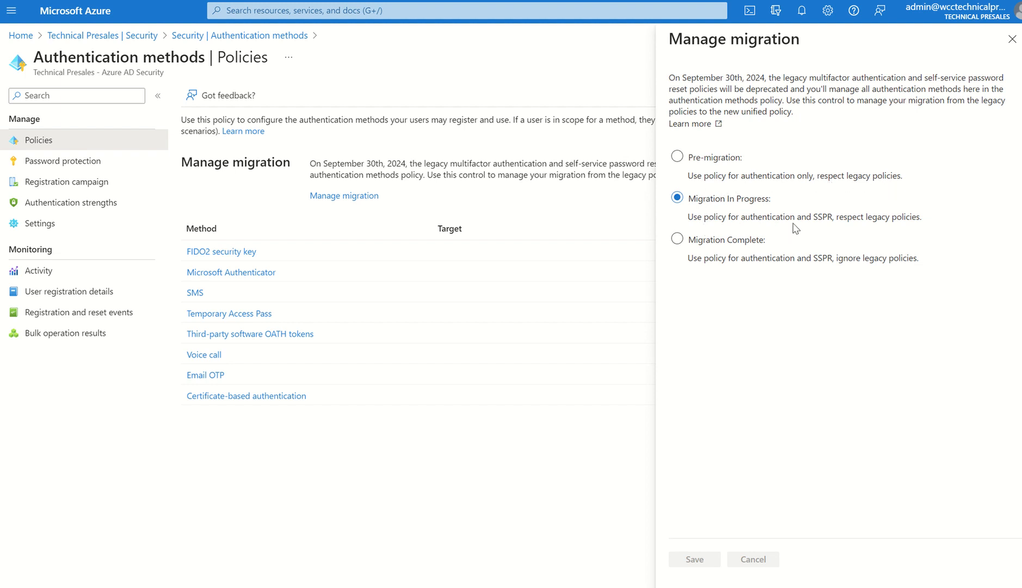
pyautogui.moveTo(767, 273)
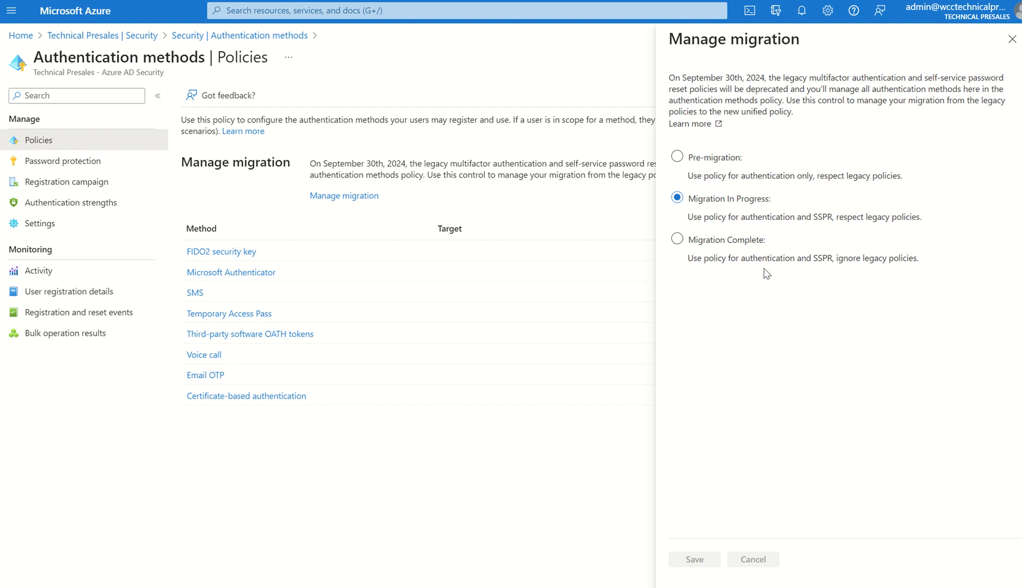
pyautogui.moveTo(903, 278)
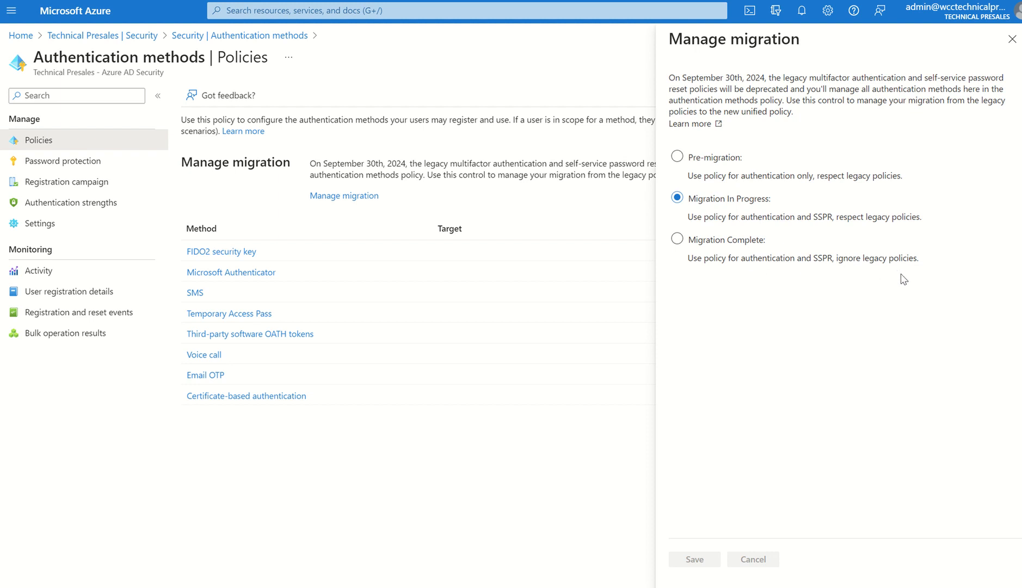
pyautogui.moveTo(691, 170)
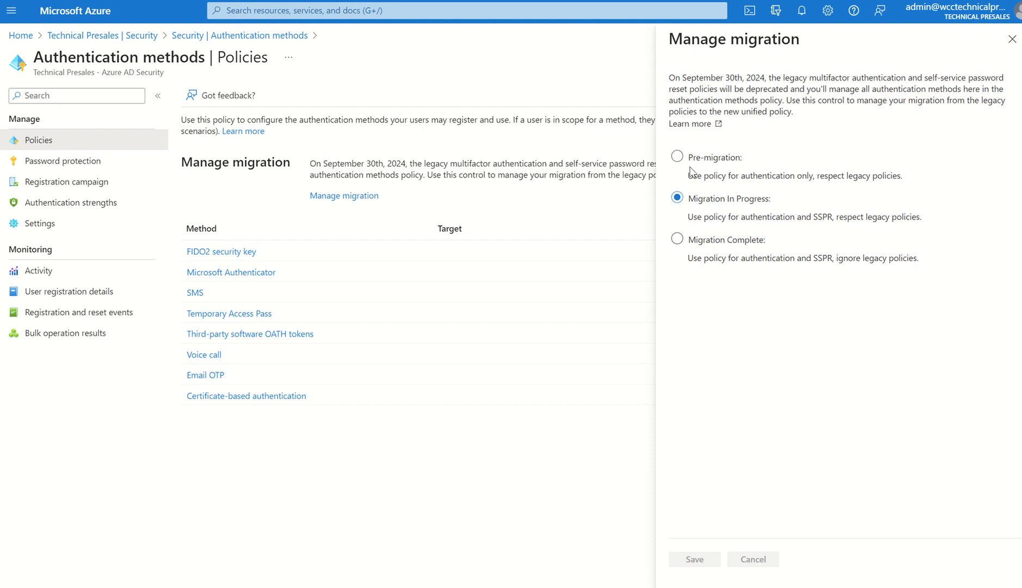
pyautogui.moveTo(759, 186)
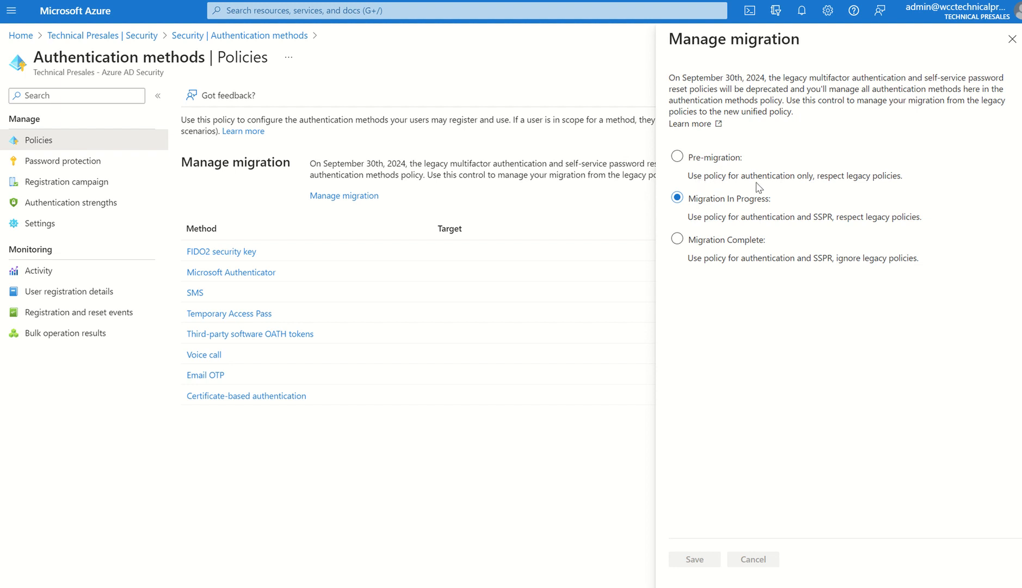
pyautogui.moveTo(847, 185)
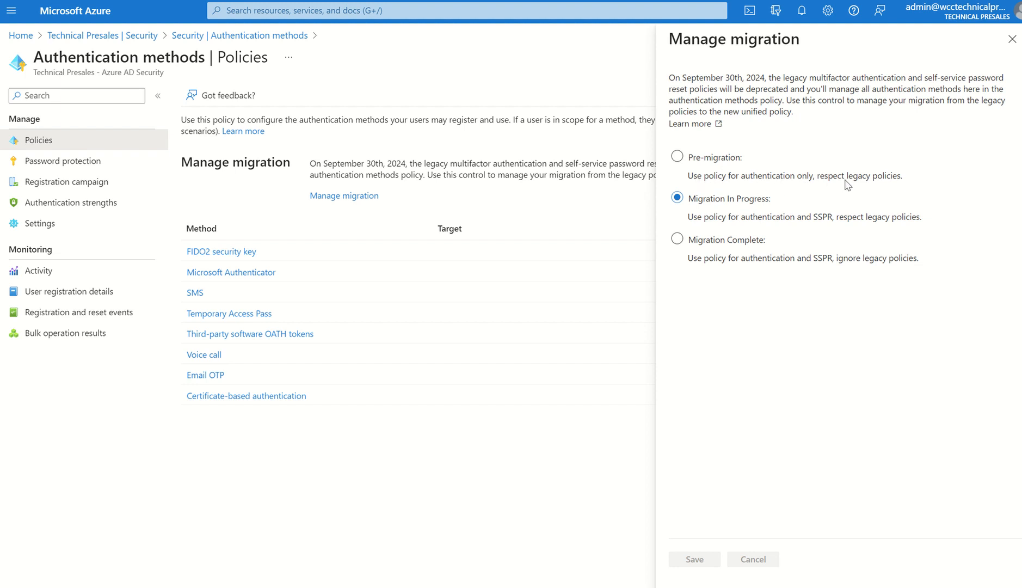
pyautogui.moveTo(755, 184)
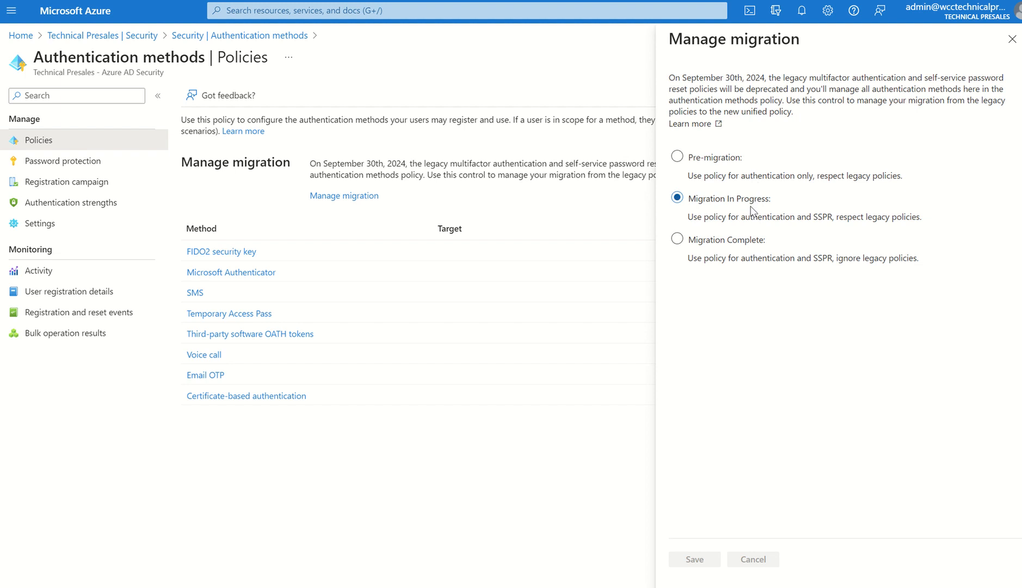
pyautogui.moveTo(749, 223)
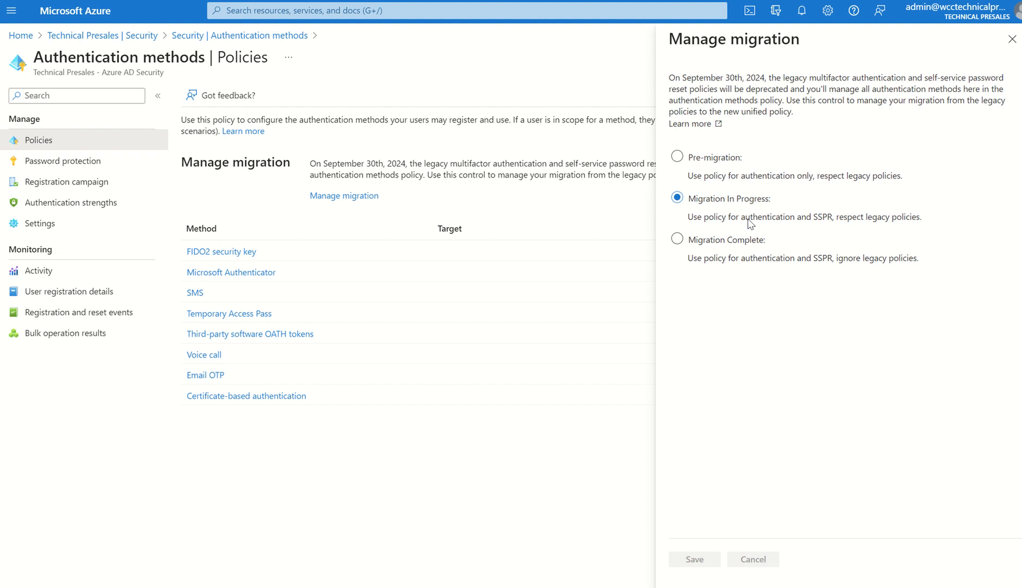
pyautogui.click(676, 240)
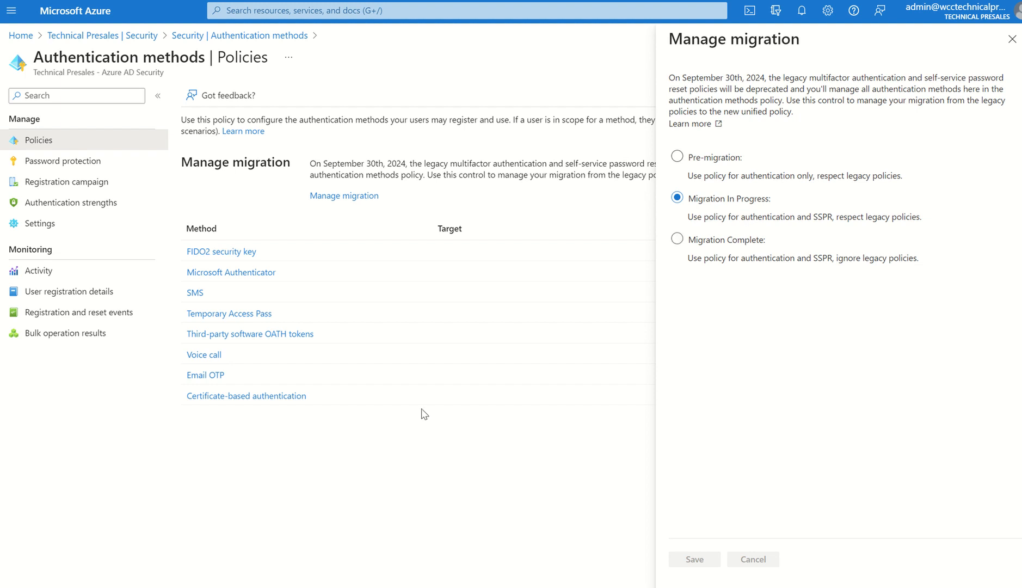
pyautogui.moveTo(331, 349)
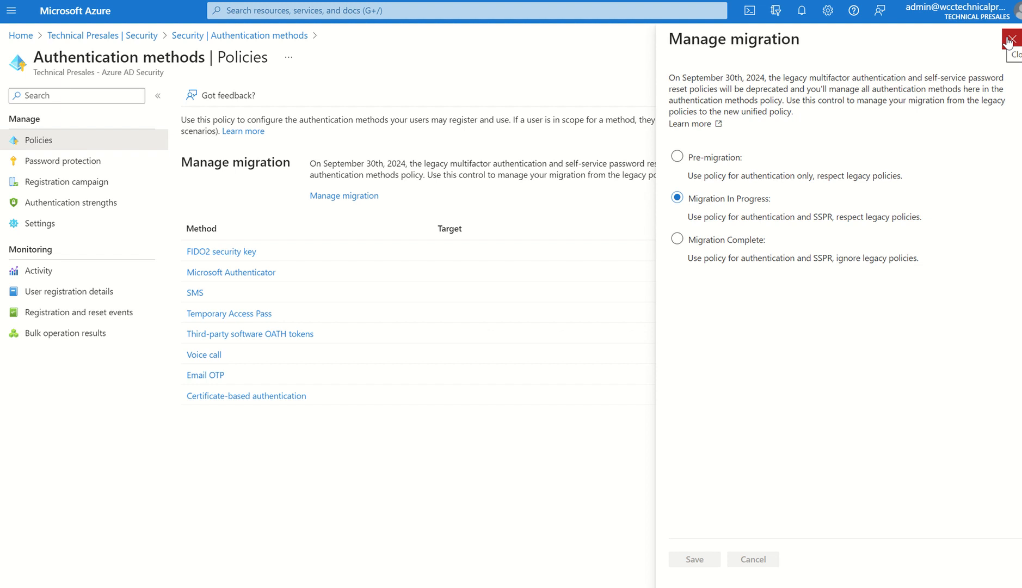
# Close the migration panel, reopen it showing Migration In Progress, and close it again unchanged.
pyautogui.click(1012, 40)
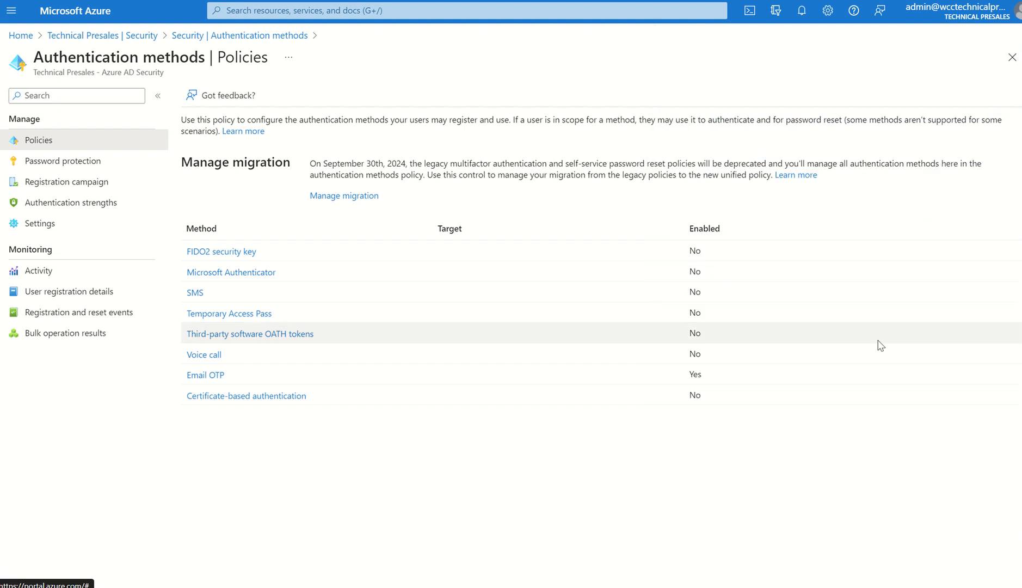
pyautogui.moveTo(666, 368)
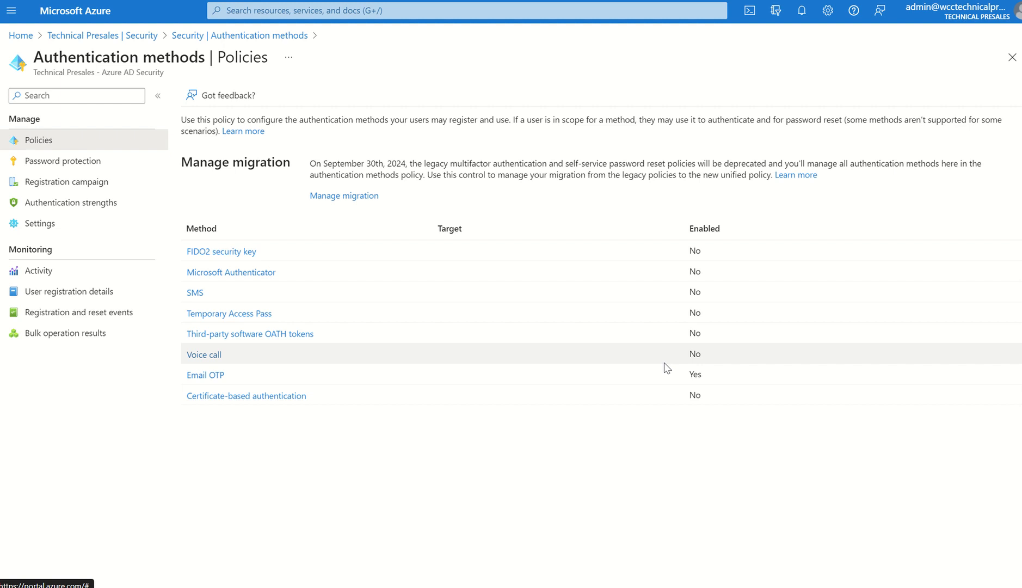
pyautogui.moveTo(596, 376)
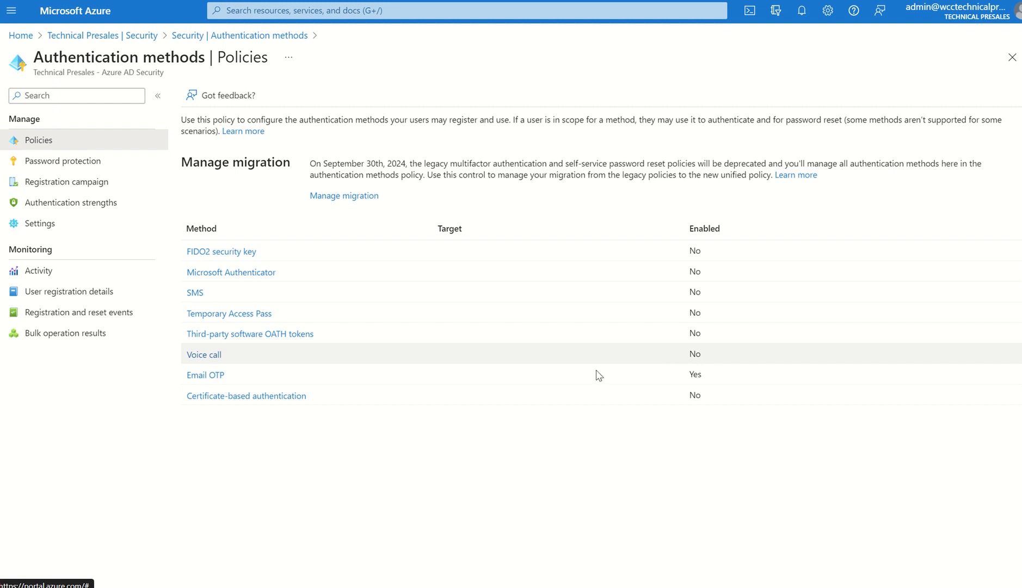
pyautogui.moveTo(312, 303)
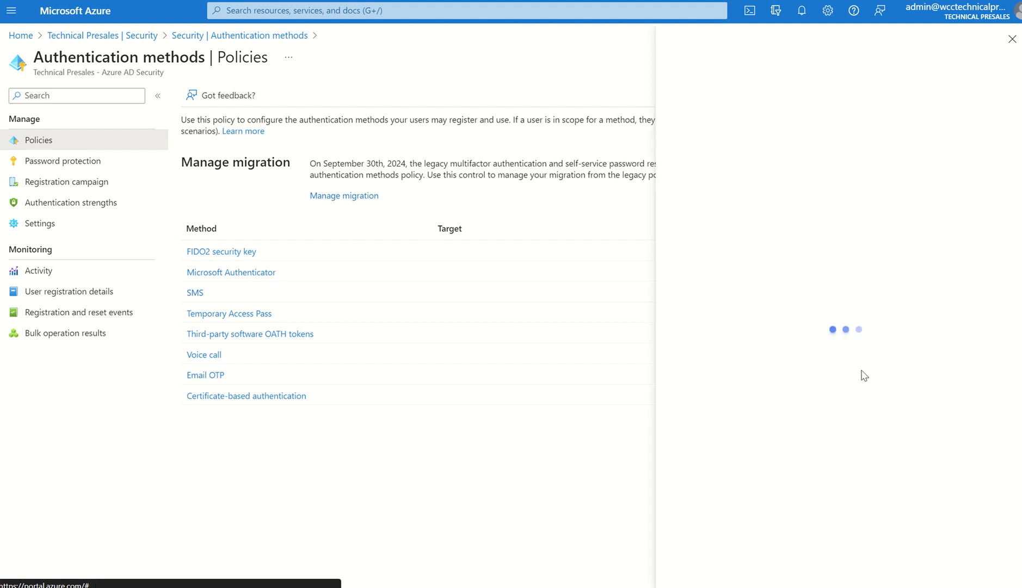
pyautogui.click(344, 195)
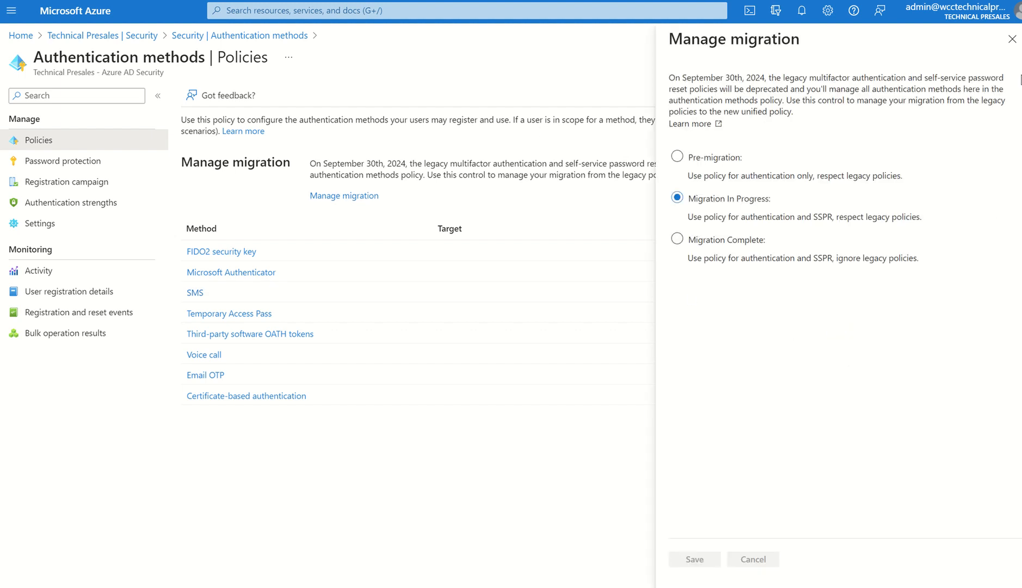
pyautogui.click(1013, 38)
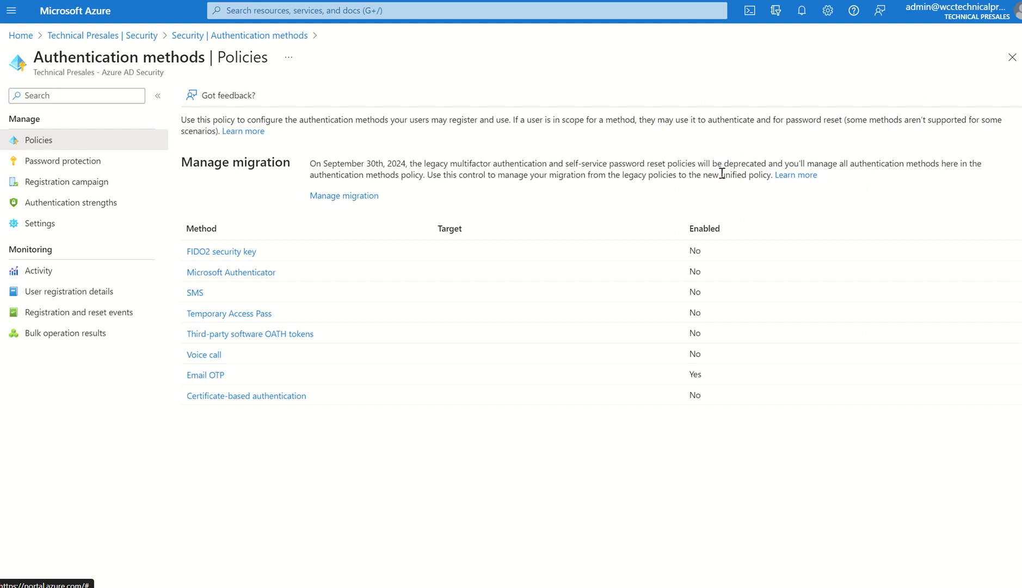
pyautogui.moveTo(263, 298)
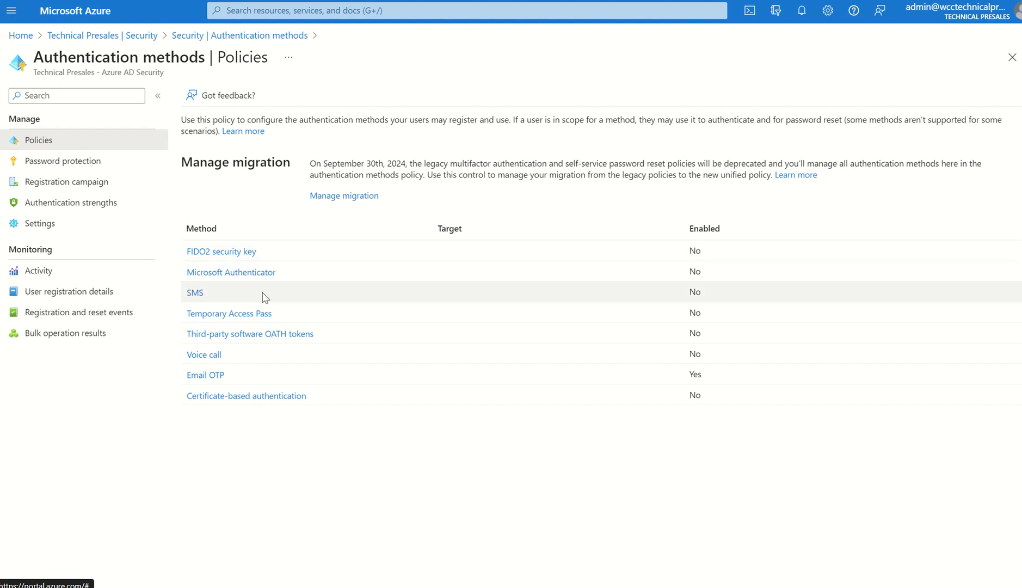
pyautogui.moveTo(670, 283)
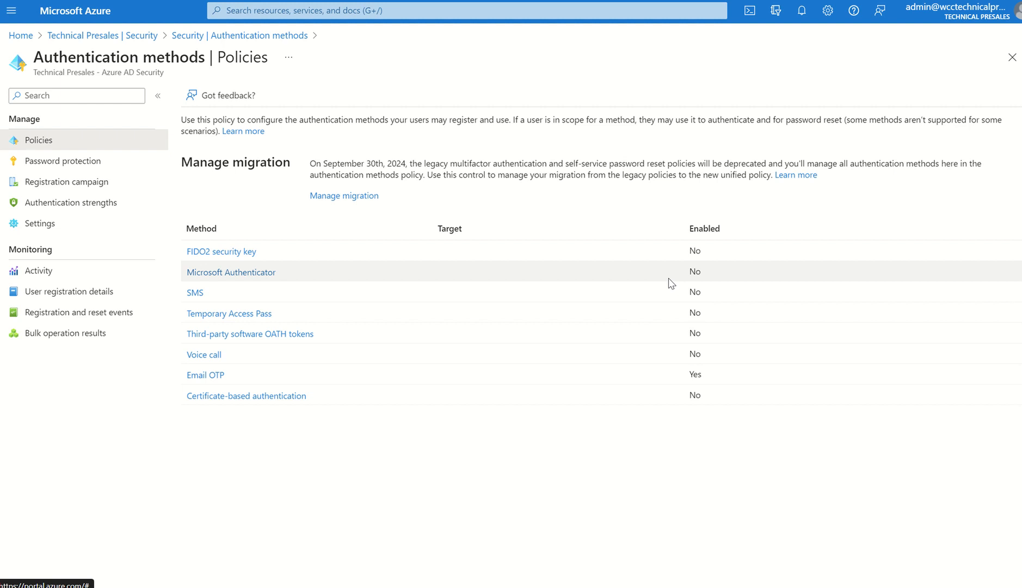
pyautogui.moveTo(129, 87)
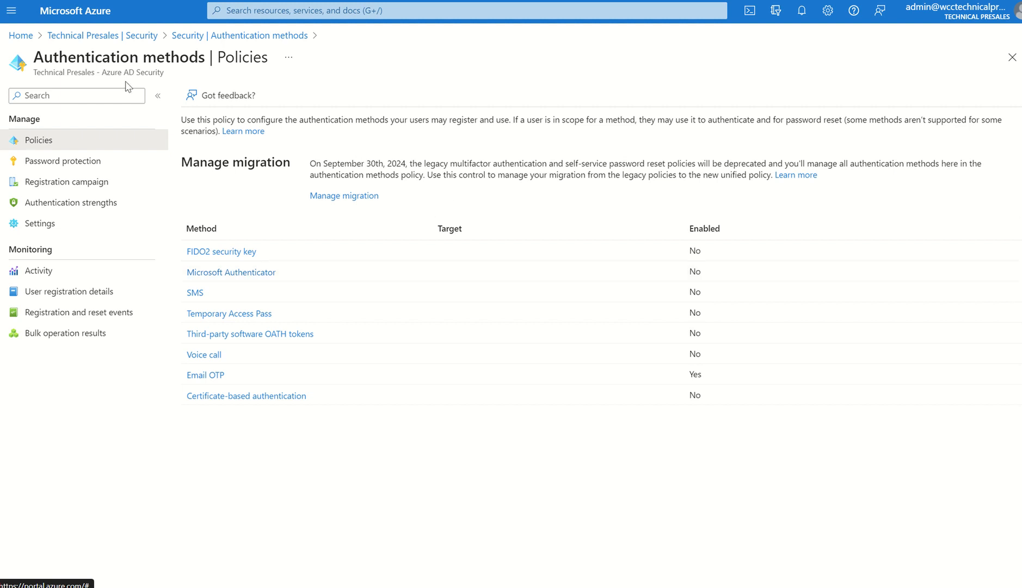
# From All users, reach the legacy per-user MFA page and its tenant-wide service settings.
pyautogui.click(997, 57)
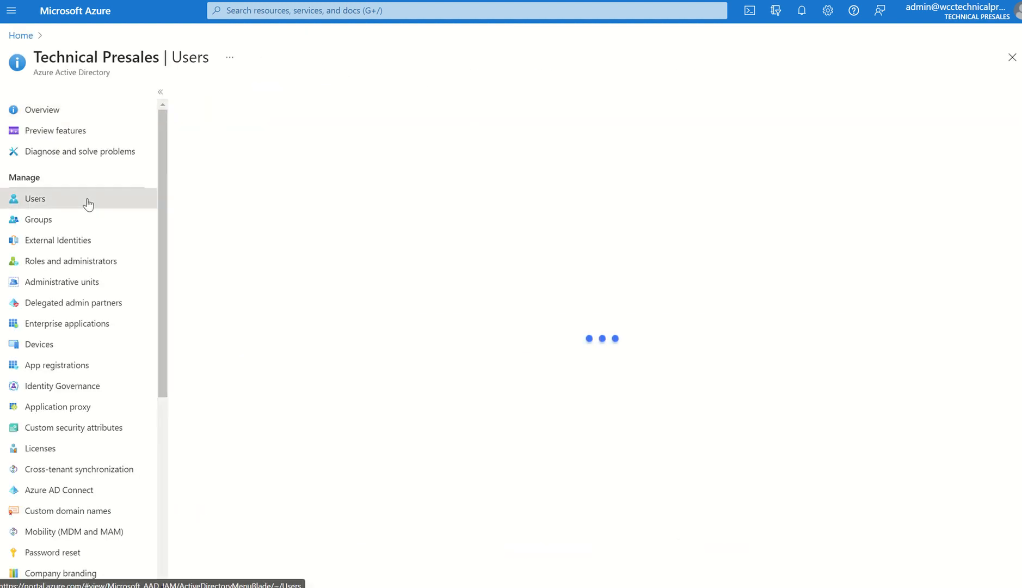
pyautogui.click(35, 198)
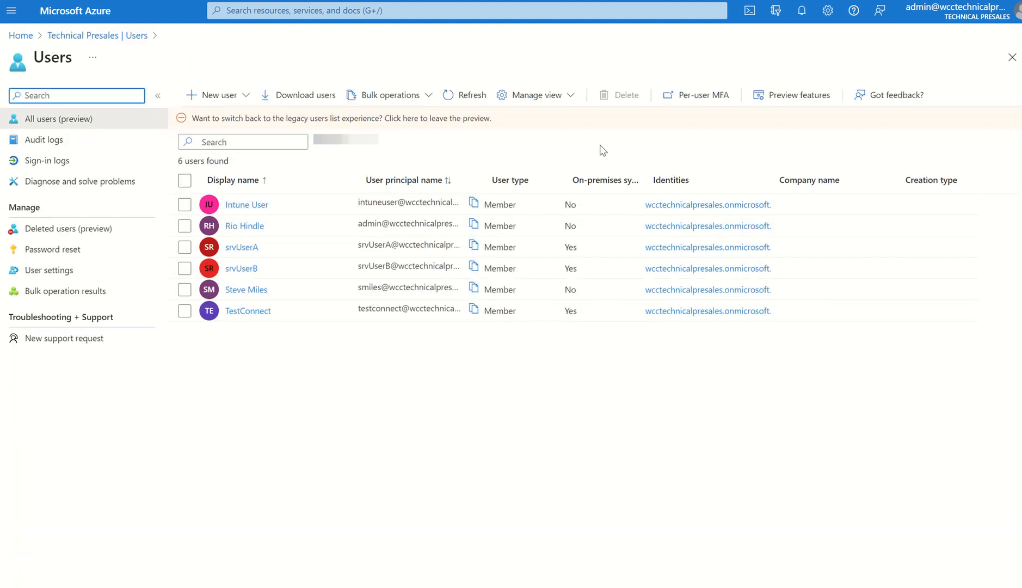
pyautogui.click(702, 94)
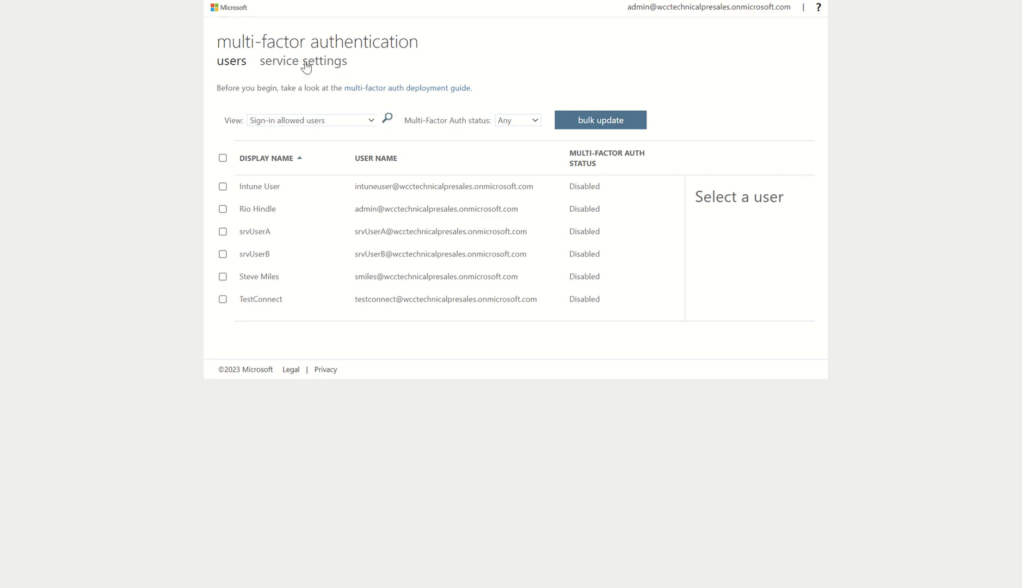
pyautogui.click(303, 61)
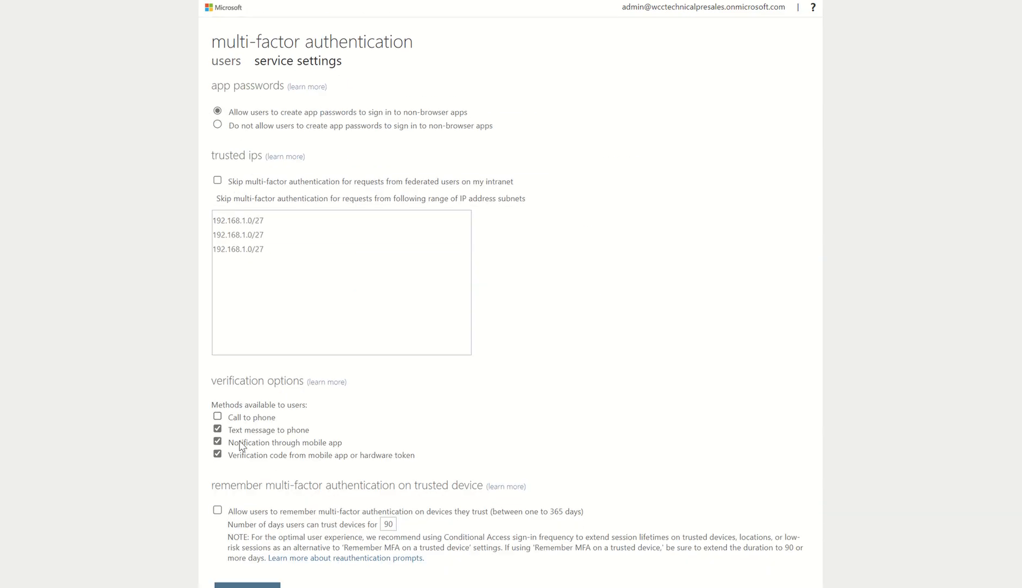
pyautogui.moveTo(296, 446)
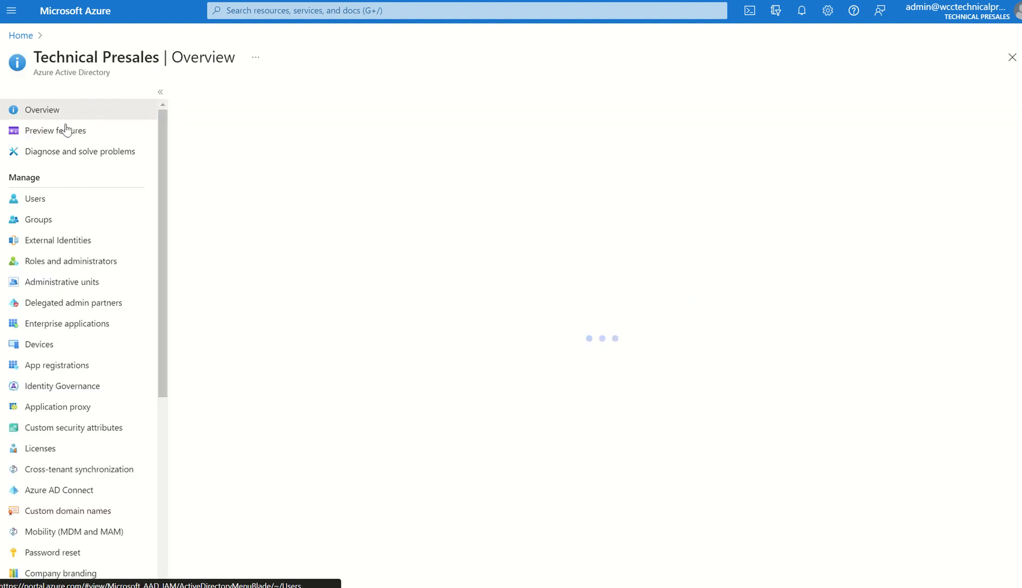
# Show the password reset authentication methods, with Email and Mobile phone enabled.
pyautogui.click(52, 551)
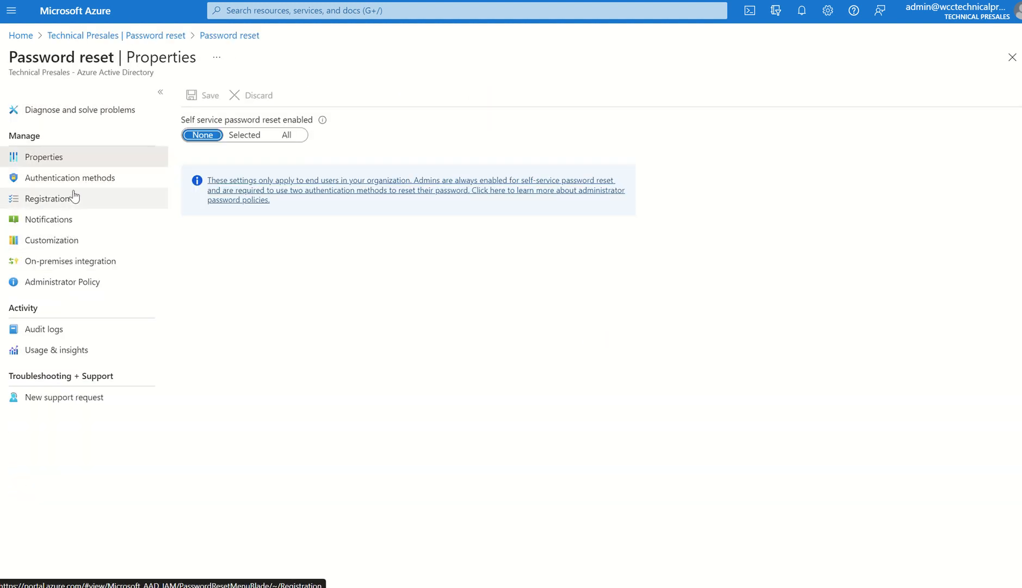
pyautogui.click(70, 178)
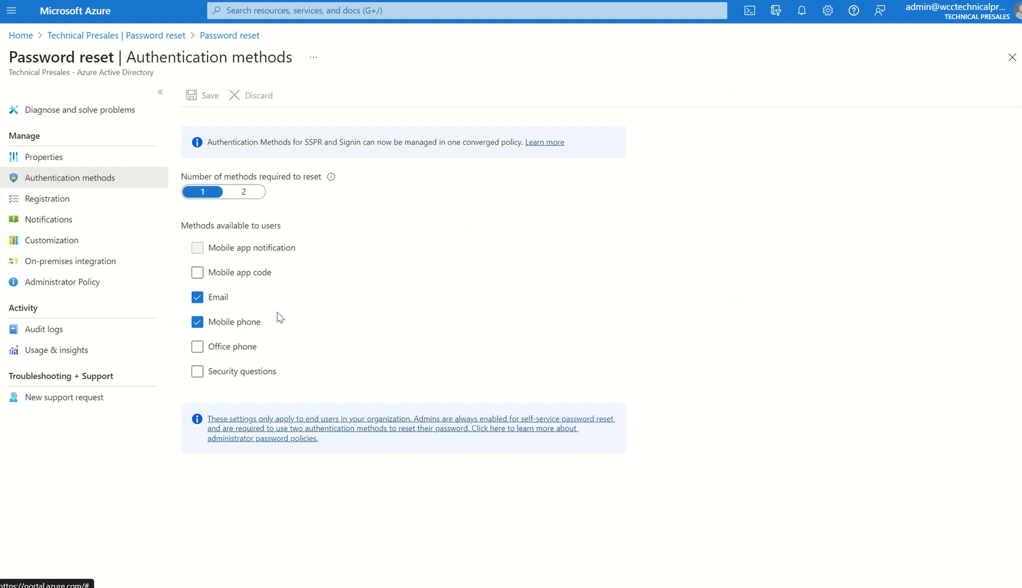
pyautogui.moveTo(285, 326)
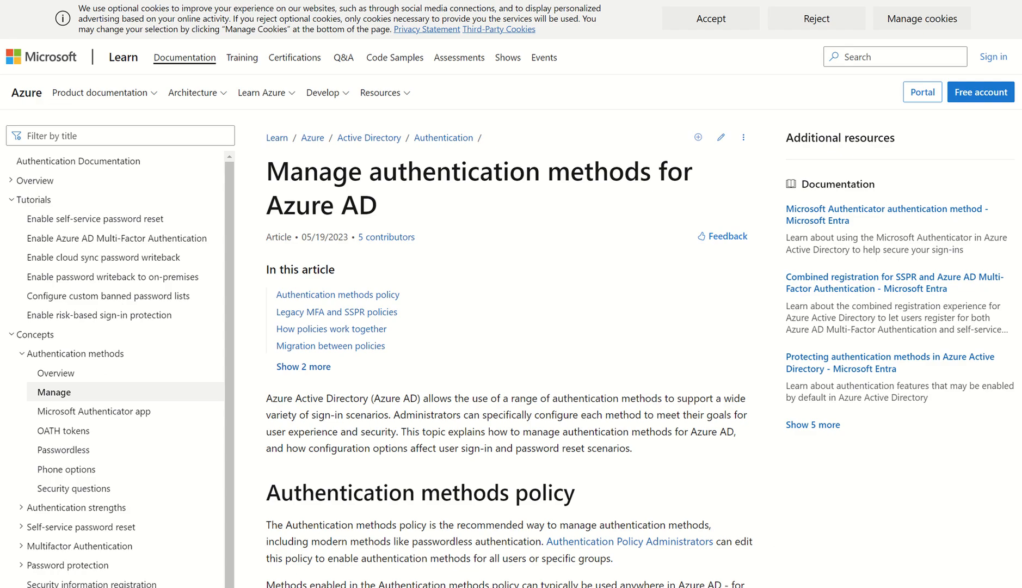
pyautogui.moveTo(825, 268)
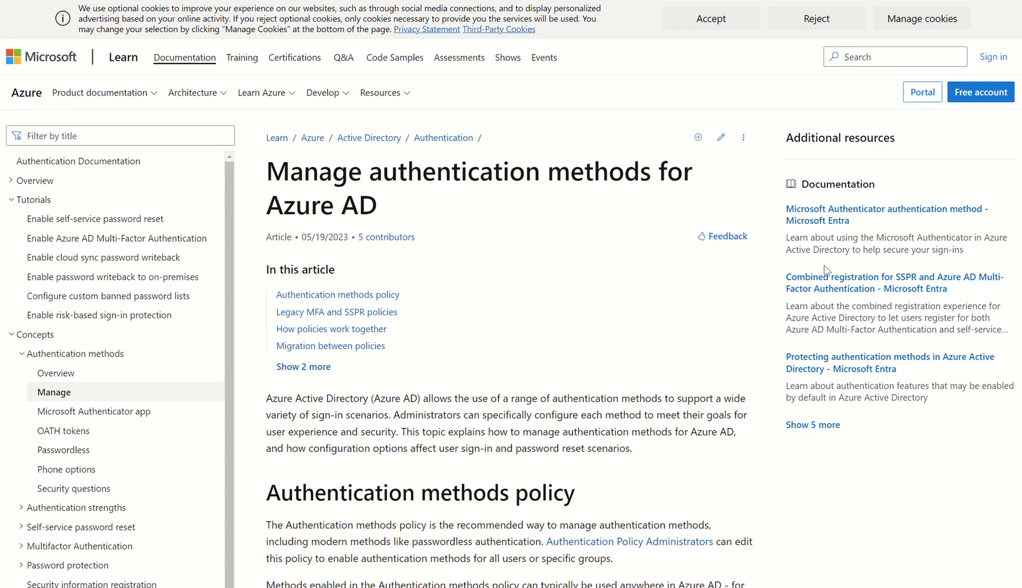
pyautogui.moveTo(523, 312)
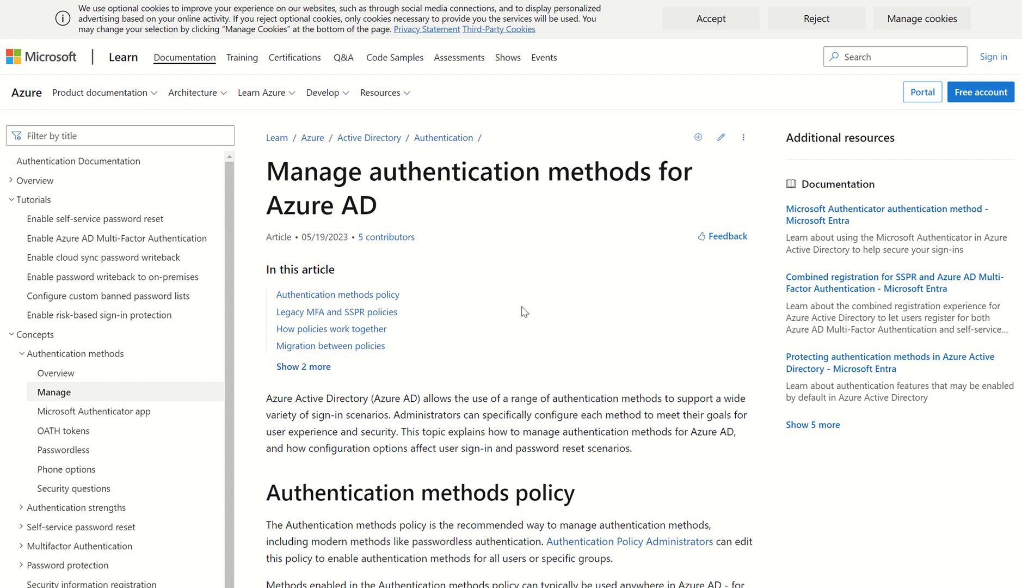
# Scroll the Manage authentication methods article down to its Manage migration section.
pyautogui.scroll(-3)
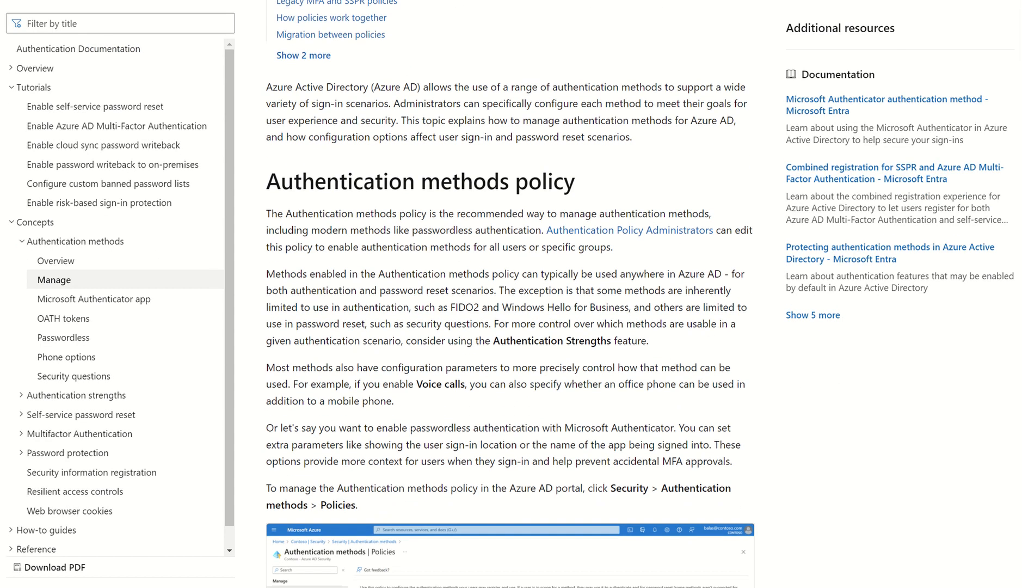
pyautogui.scroll(-3)
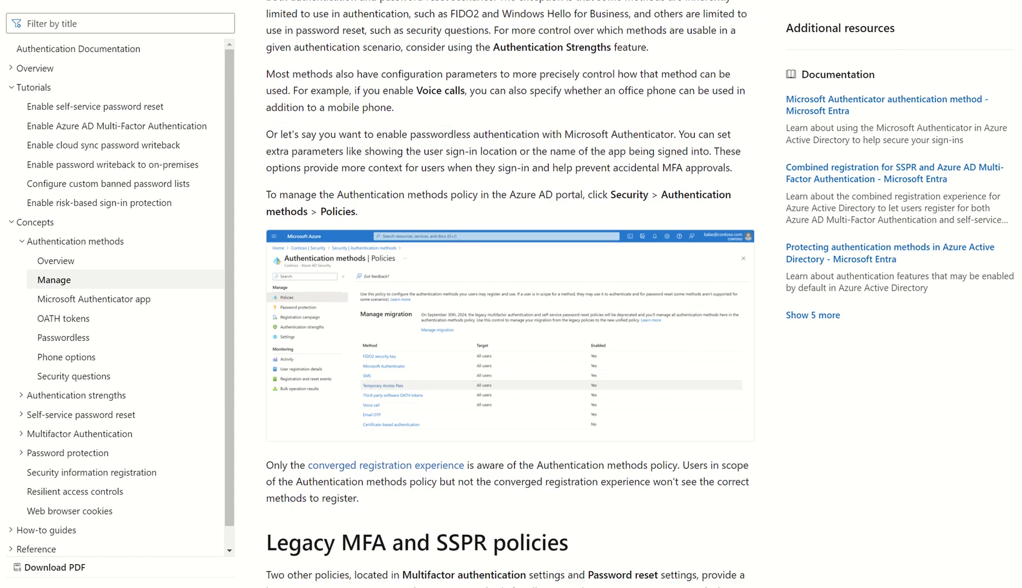
pyautogui.scroll(-3)
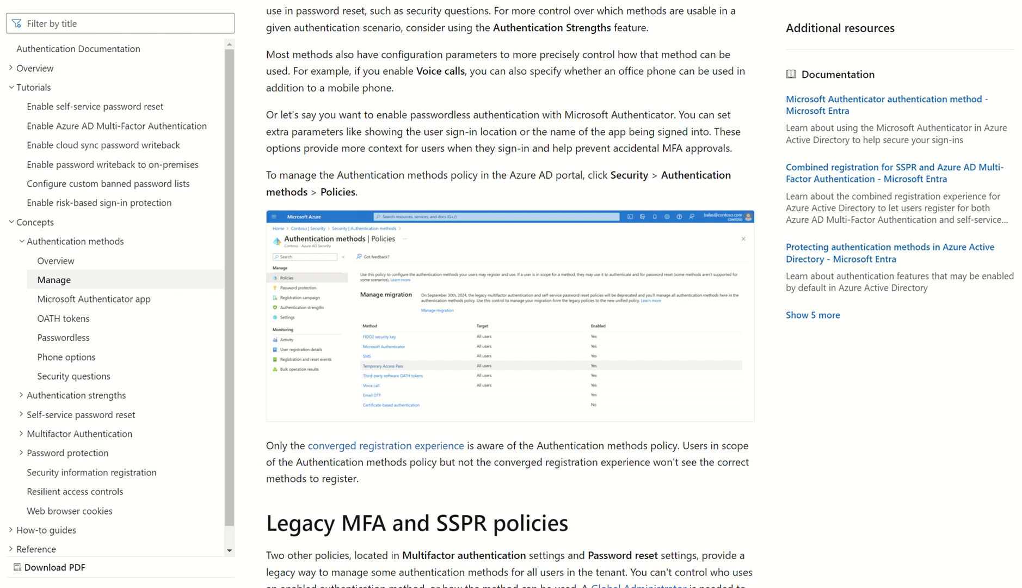
pyautogui.scroll(-3)
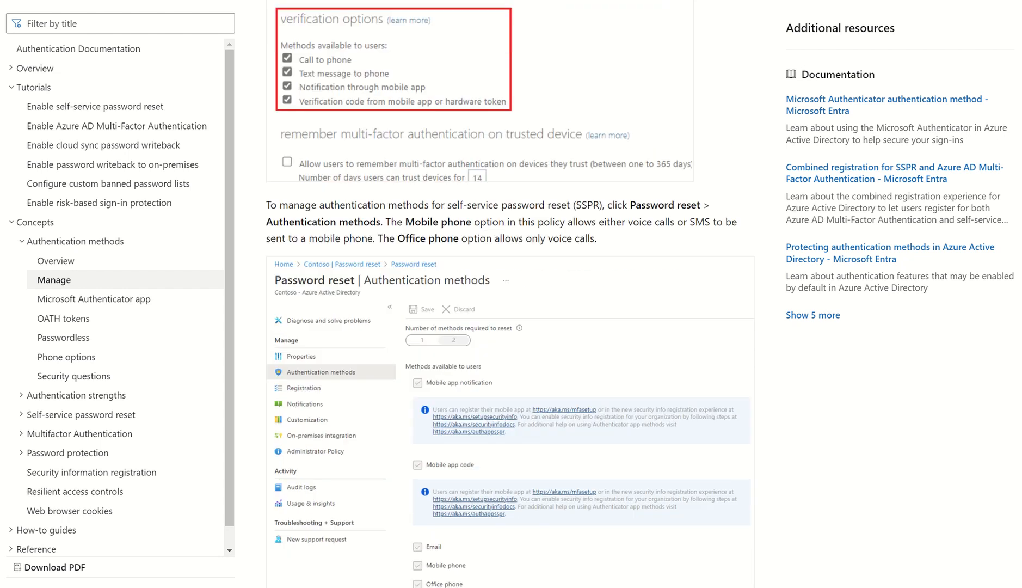
pyautogui.scroll(-3)
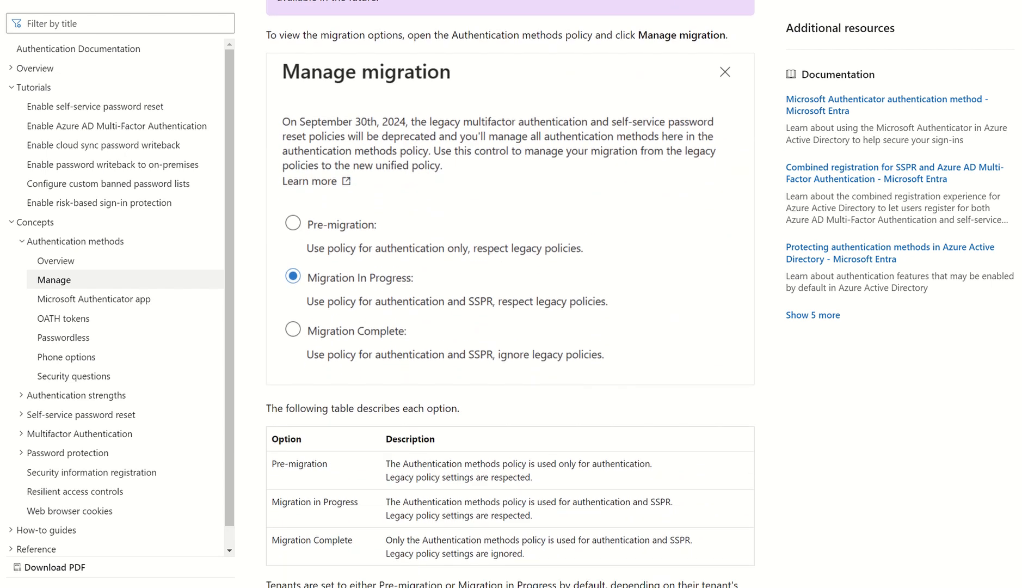
pyautogui.scroll(-3)
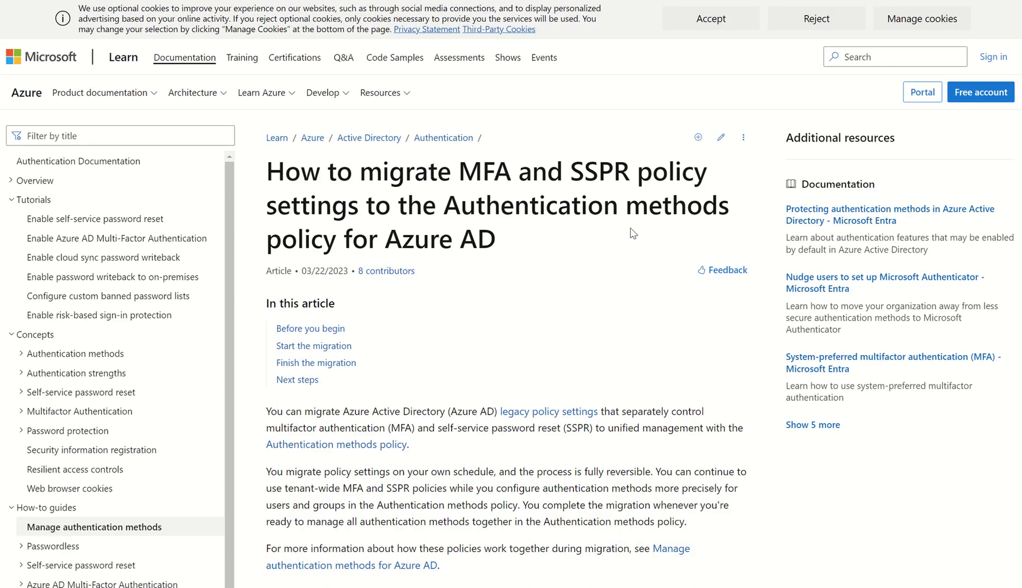
# Scroll the migration guide past Before you begin to the Email OTP and Microsoft Authenticator guidance.
pyautogui.scroll(-3)
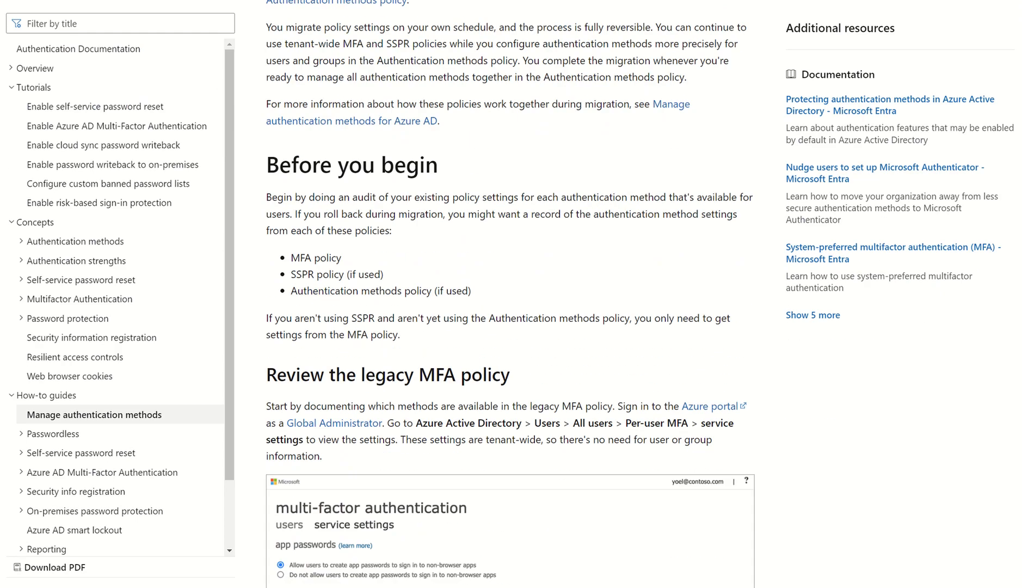
pyautogui.scroll(-3)
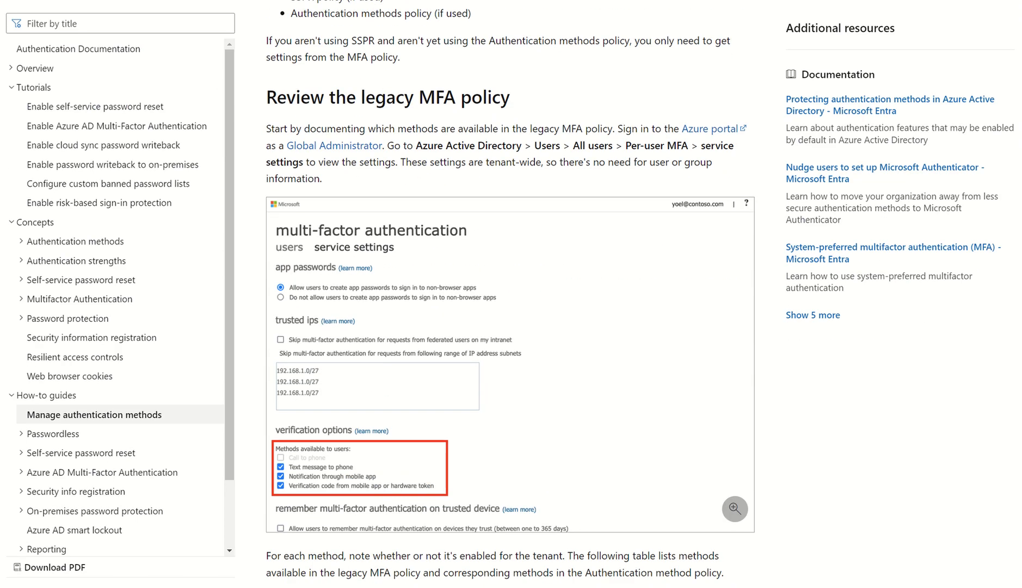
pyautogui.scroll(-3)
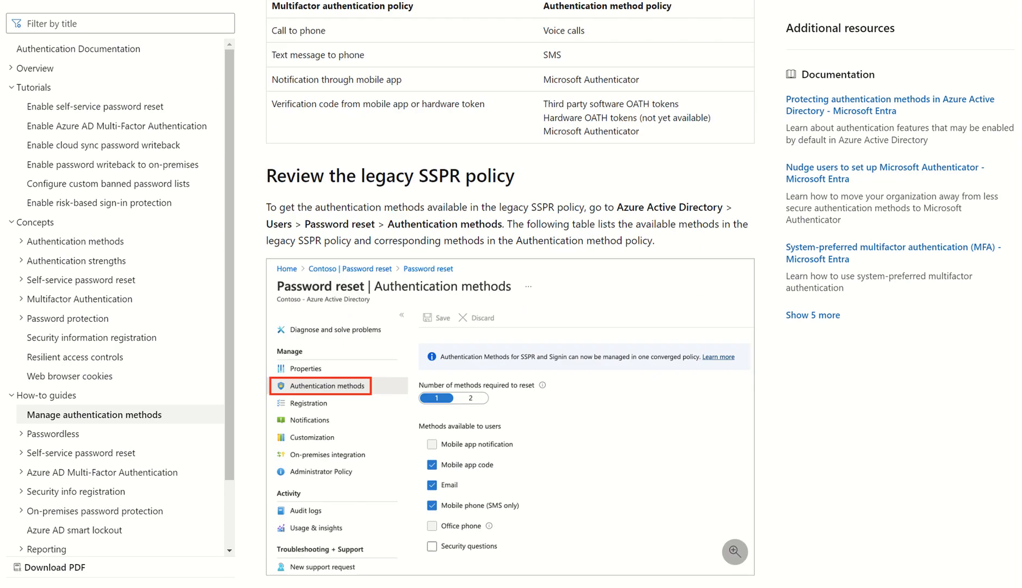
pyautogui.scroll(-3)
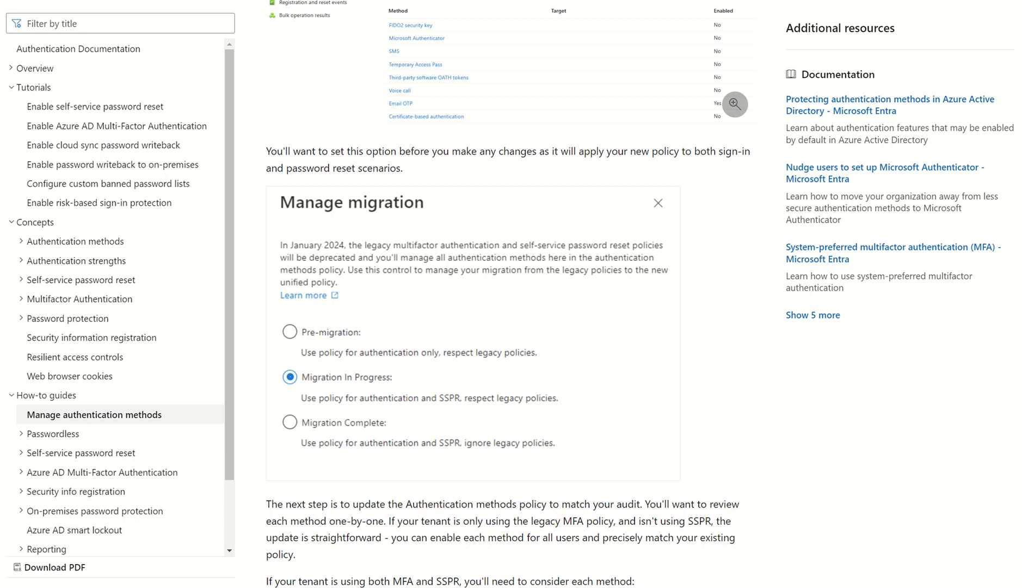
pyautogui.scroll(-3)
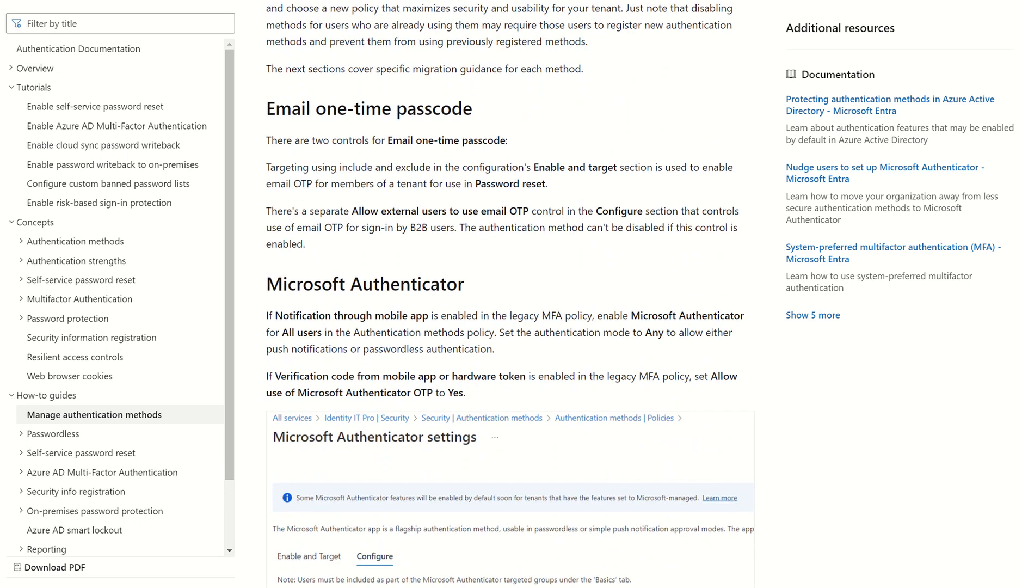
pyautogui.moveTo(647, 345)
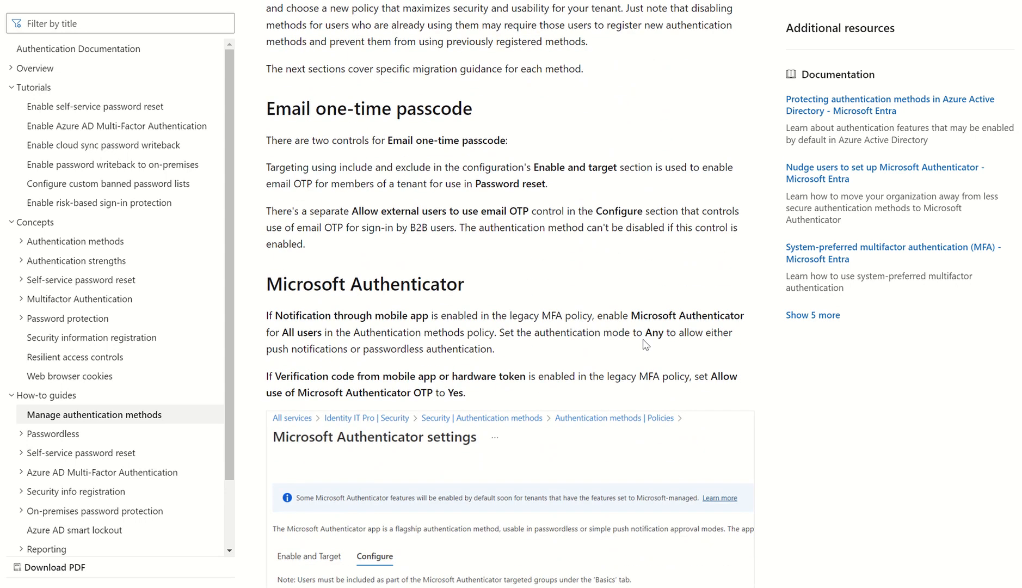